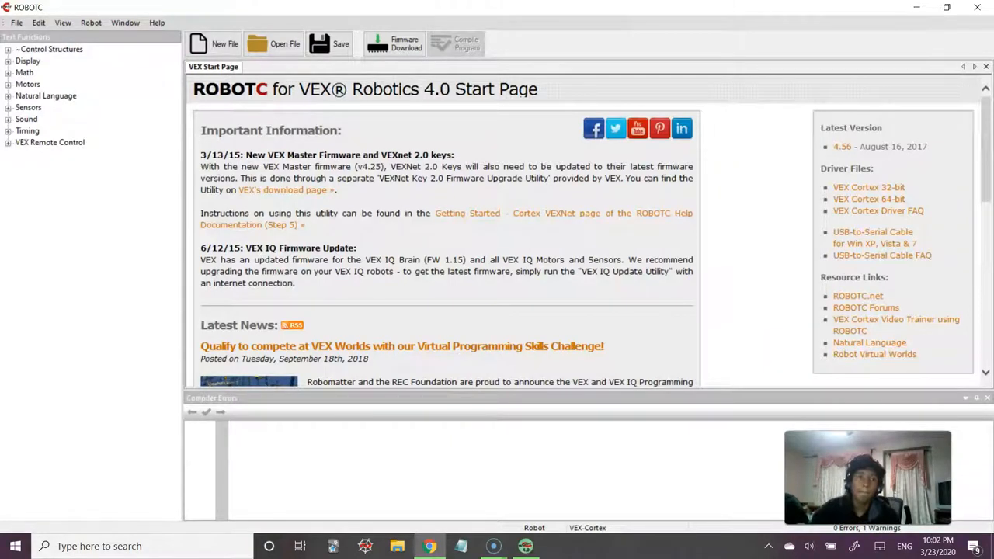
pyautogui.moveTo(54, 73)
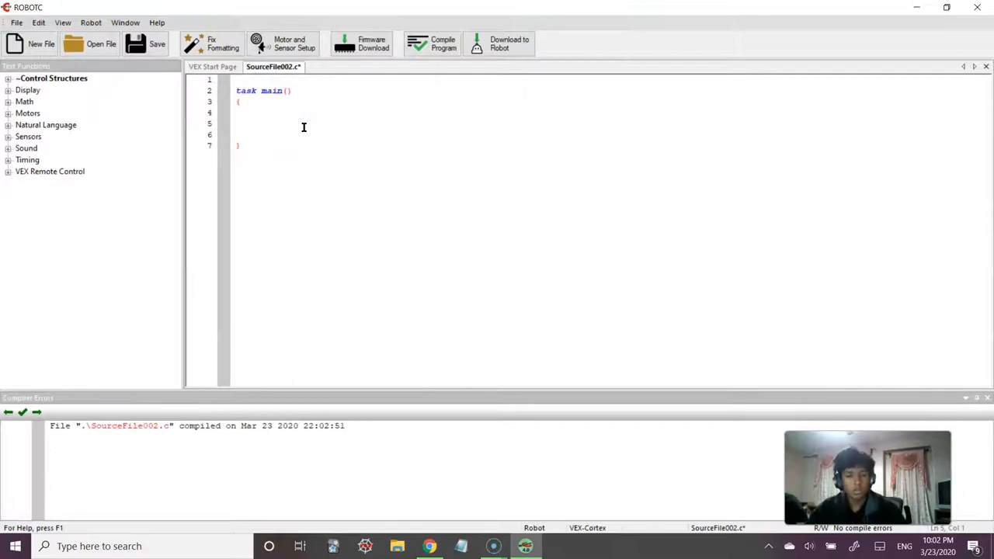
# Step: Save the new program under the file name LabyrinthChallenge
pyautogui.click(157, 44)
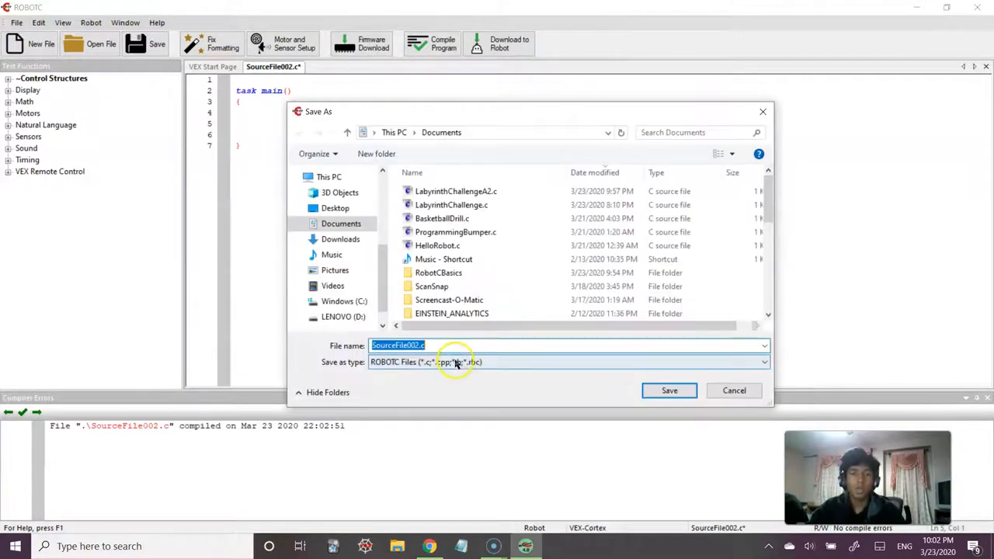
pyautogui.write('Lab')
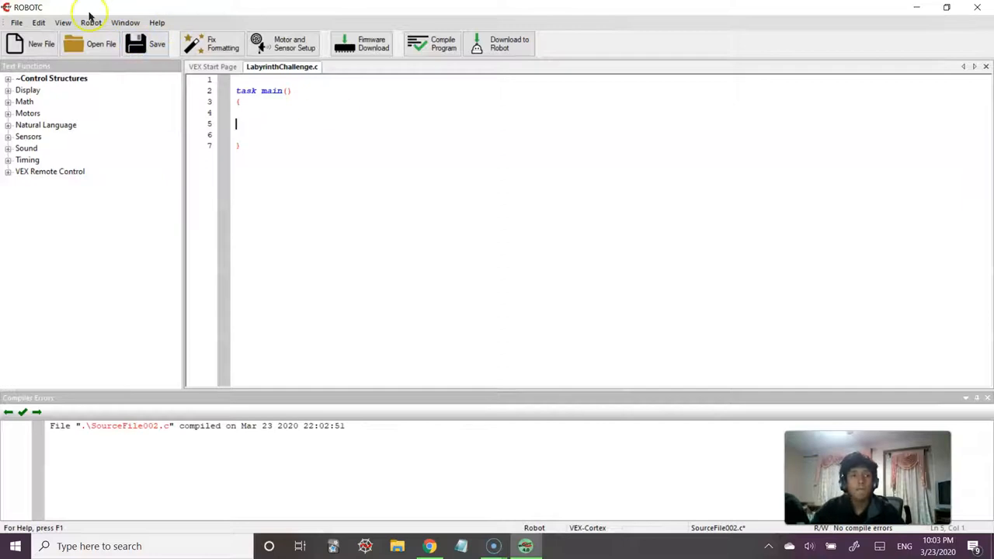
# Step: Set the compiler target to Virtual Worlds instead of physical hardware
pyautogui.click(90, 22)
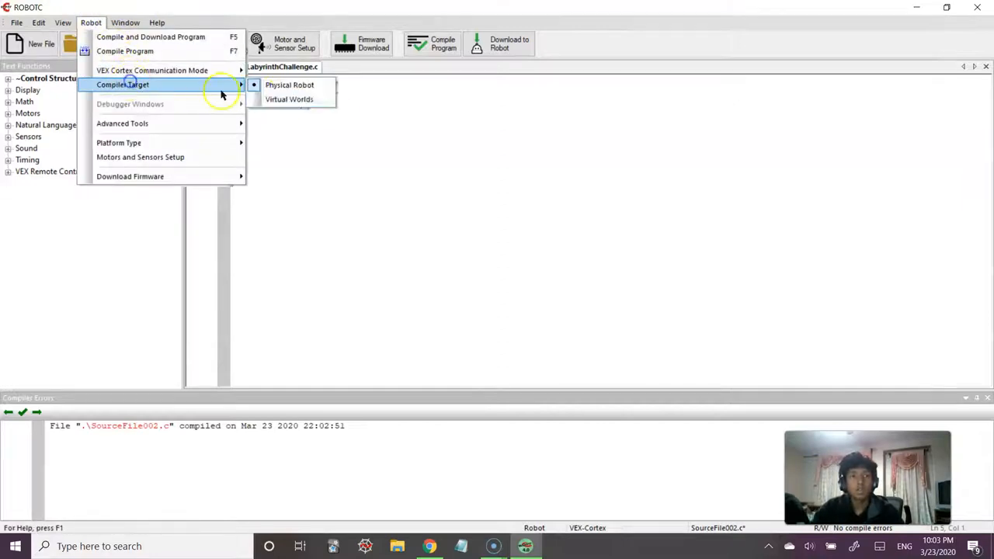
pyautogui.click(289, 100)
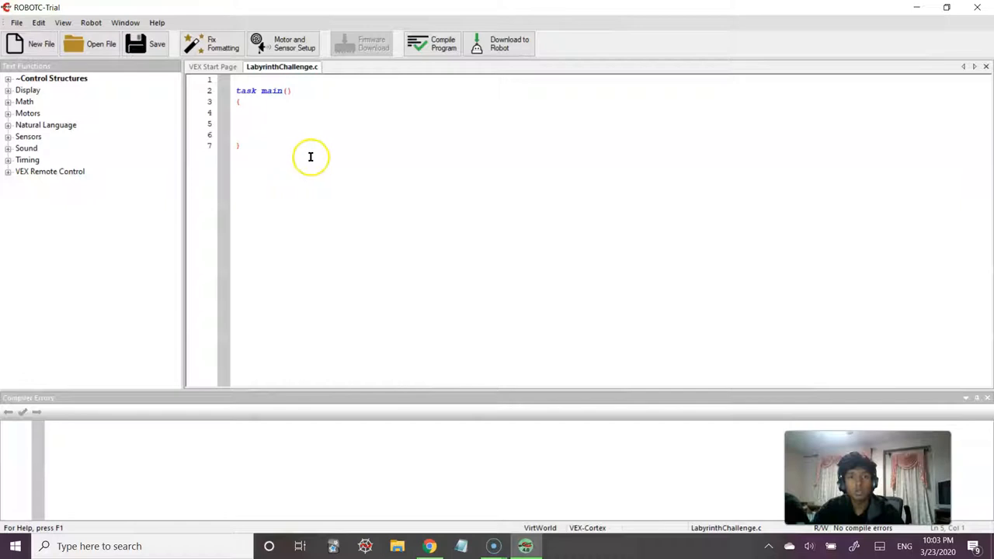
pyautogui.moveTo(289, 44)
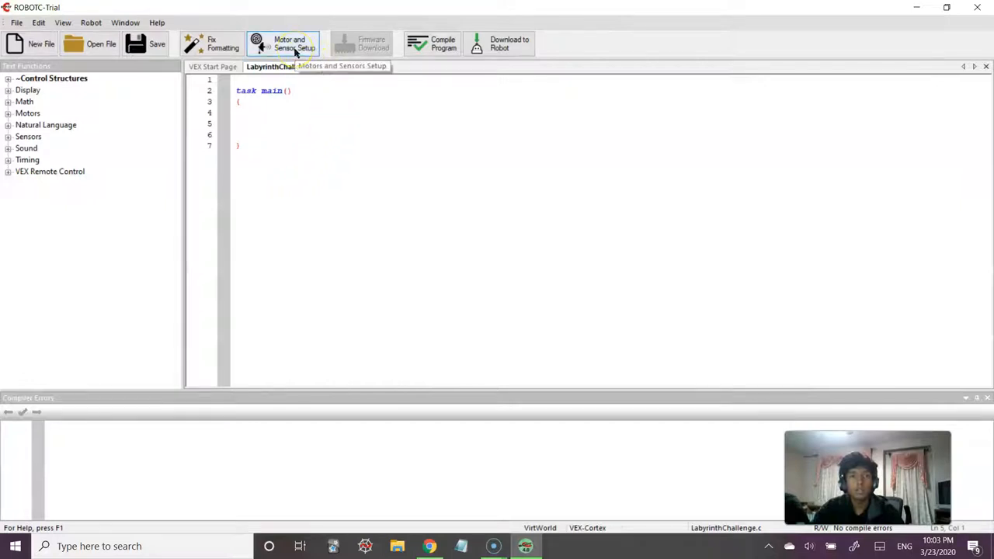
# Step: Configure motors and sensors with the RVW SQUAREBOT standard robot model
pyautogui.click(289, 43)
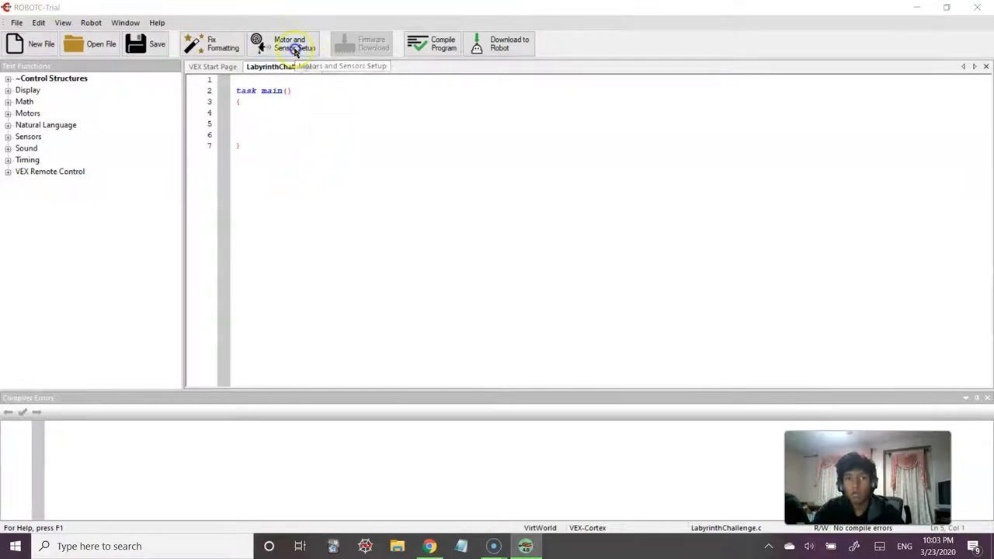
pyautogui.click(294, 44)
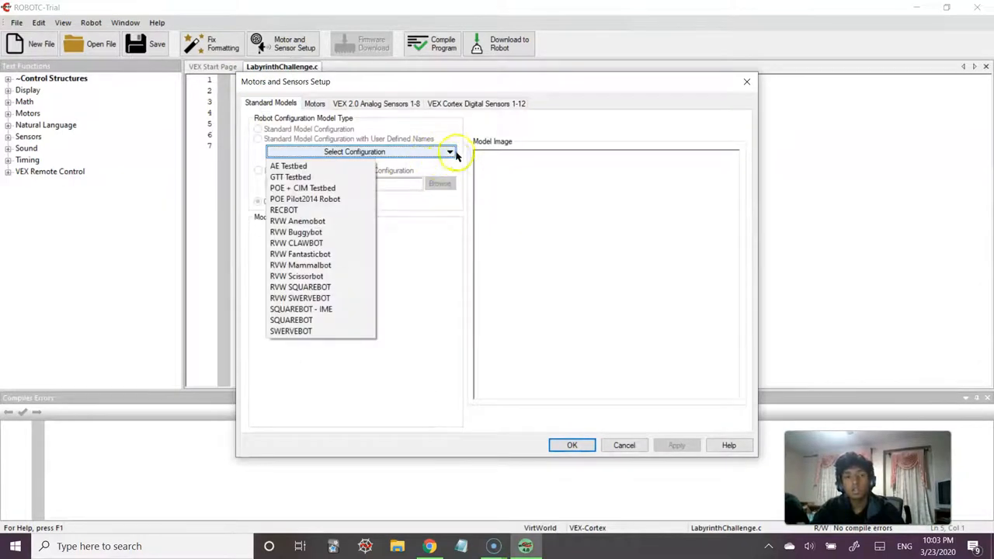
pyautogui.click(300, 286)
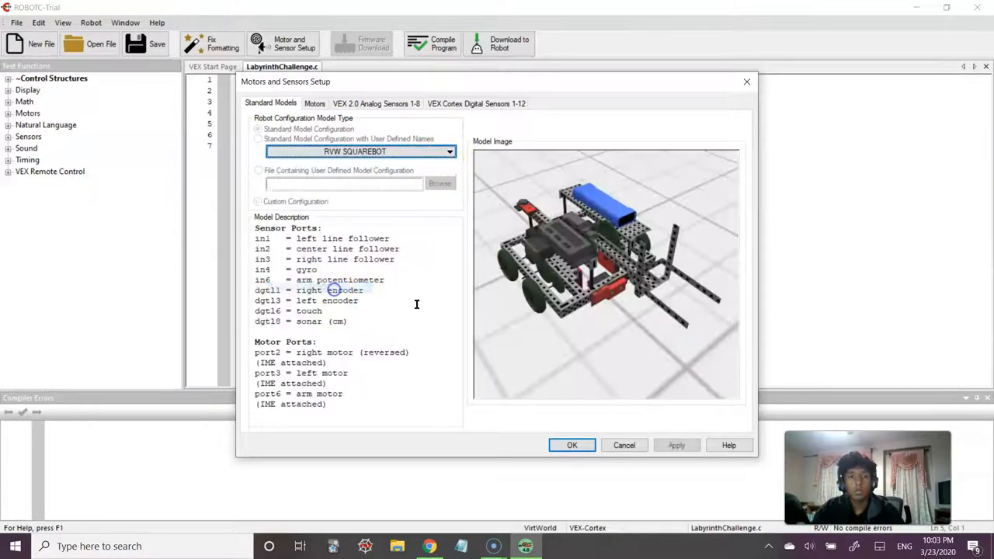
pyautogui.click(677, 445)
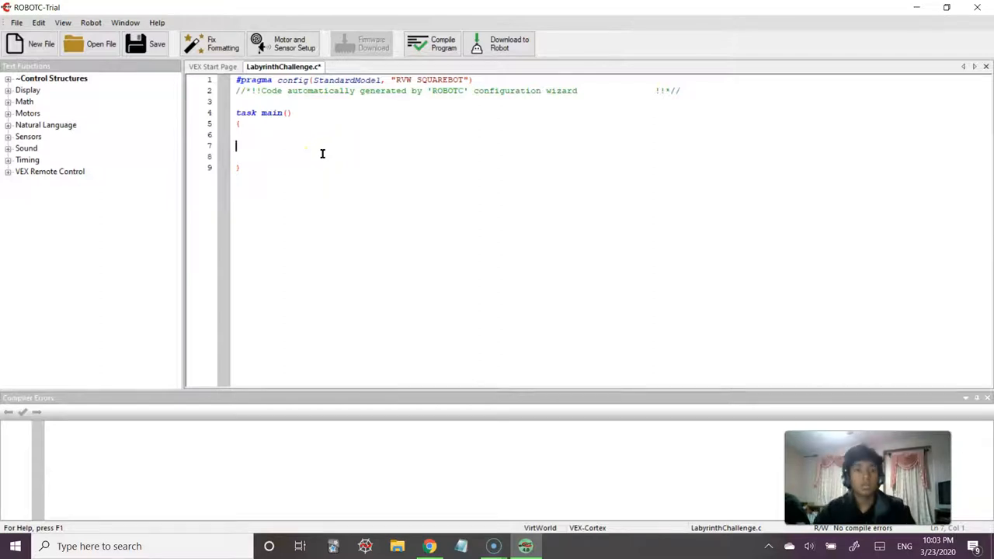
# Step: Compile and download the program, then log in to CS2N in Curriculum Companion
pyautogui.click(90, 21)
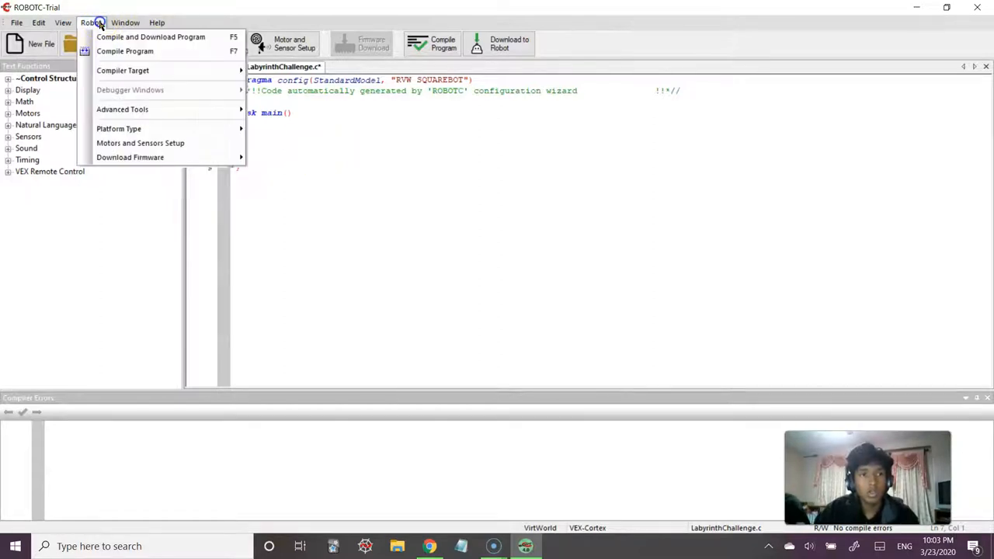
pyautogui.click(577, 314)
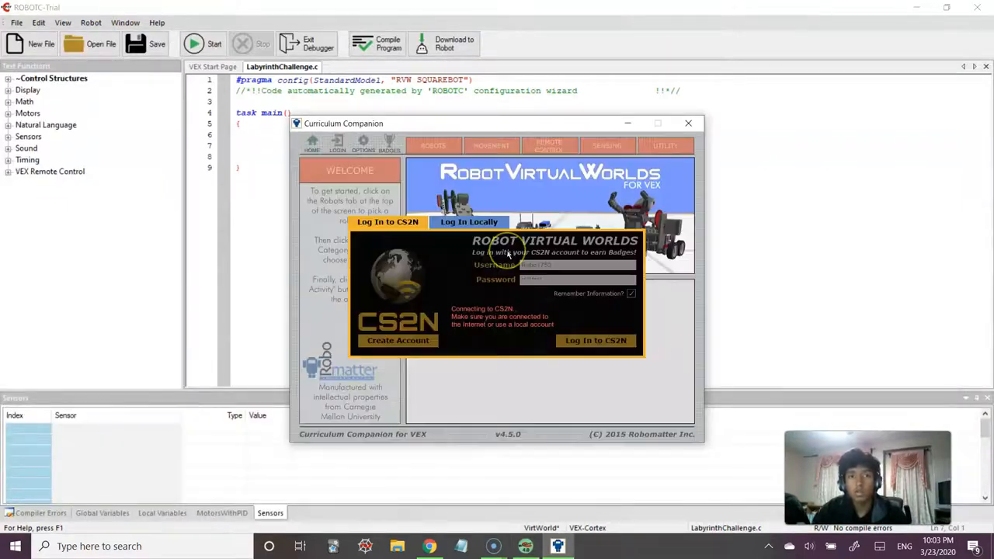
pyautogui.click(597, 340)
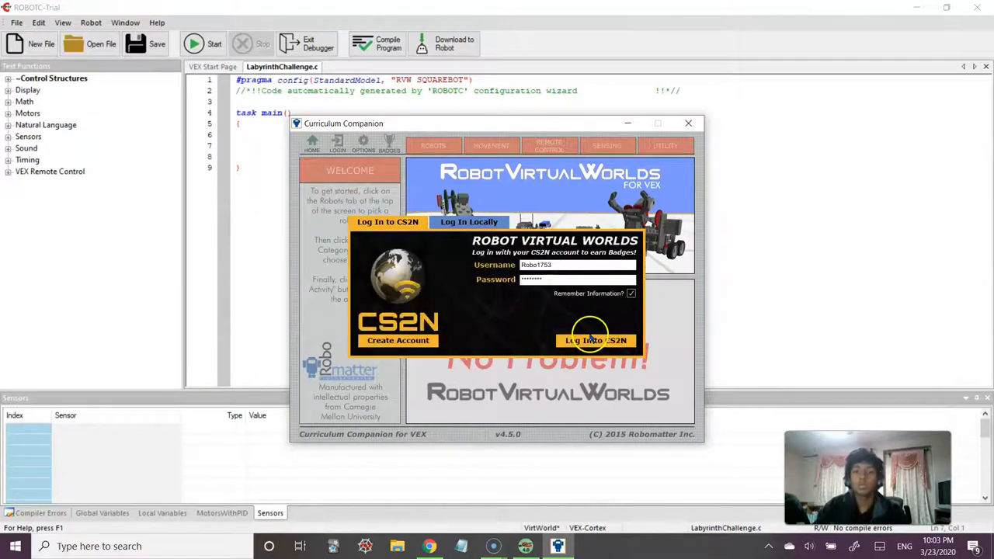
pyautogui.click(597, 341)
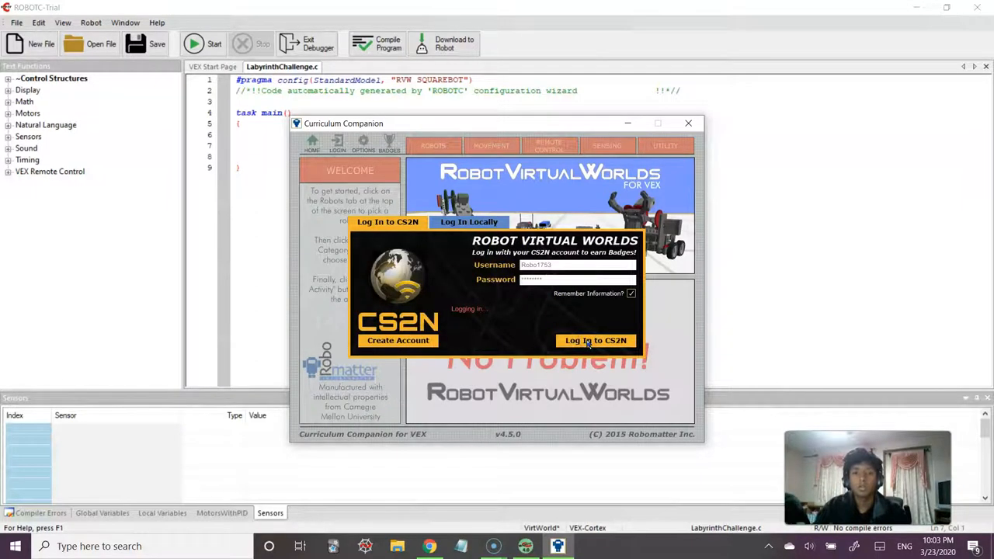
pyautogui.click(596, 340)
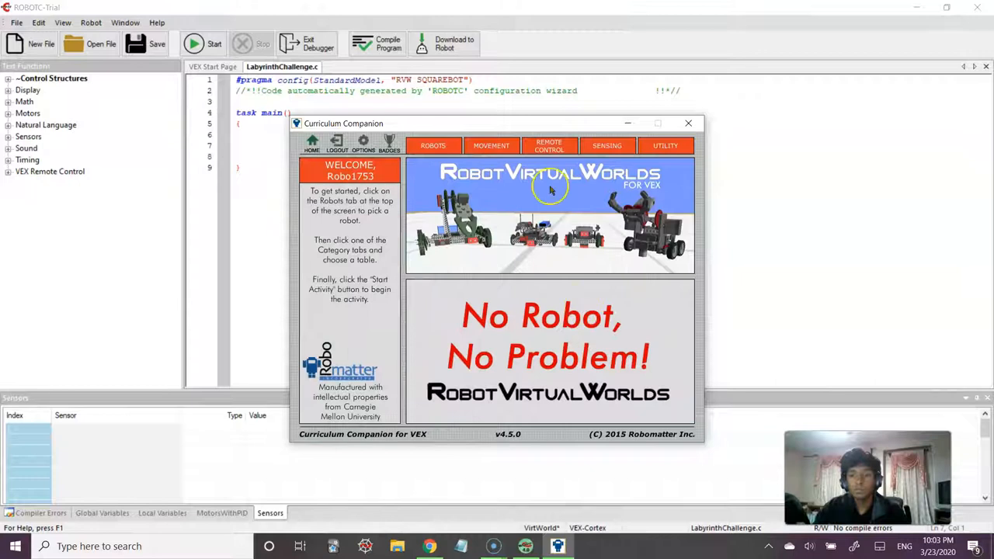
# Step: Start the Labyrinth Challenge activity from the Movement section
pyautogui.click(491, 146)
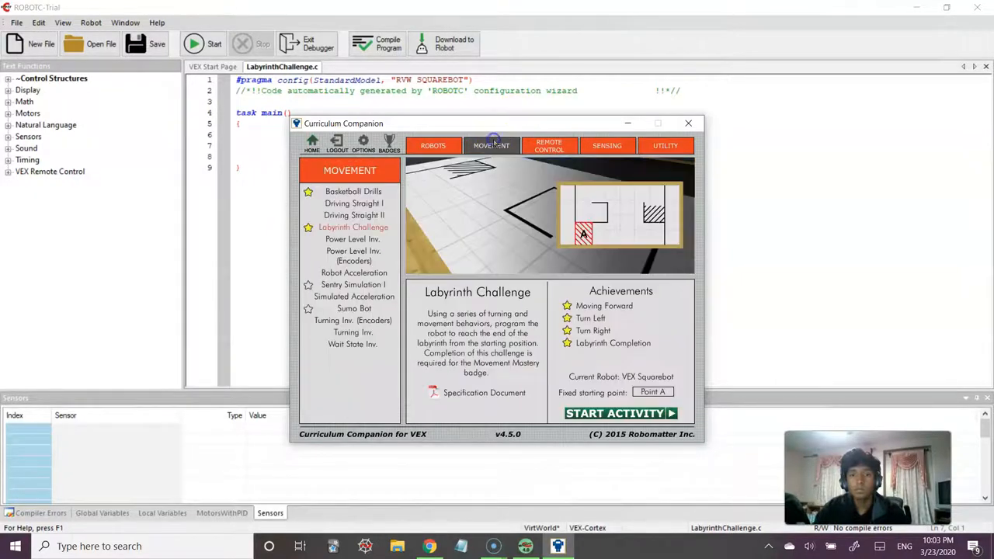
pyautogui.click(621, 413)
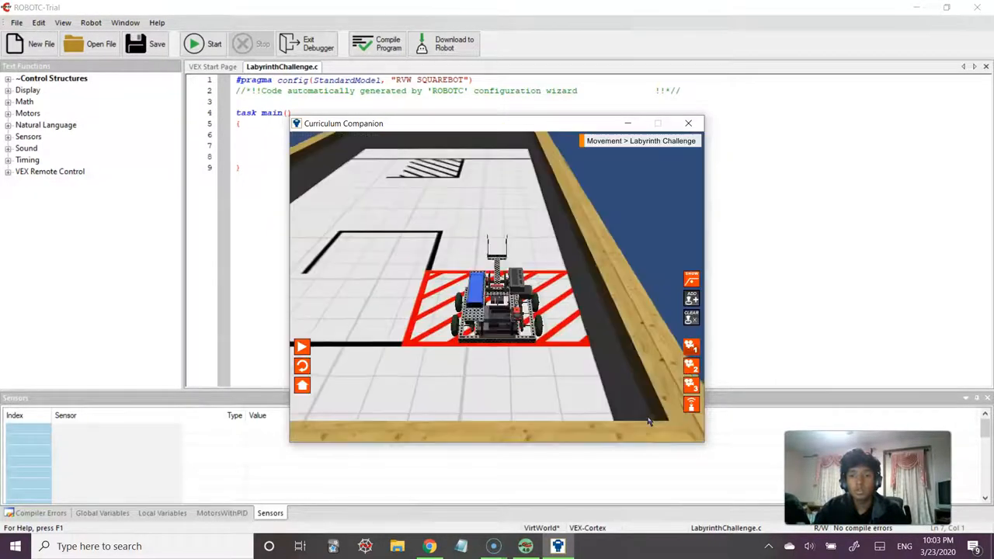
# Step: Switch to the overhead camera to see the whole labyrinth from above
pyautogui.click(689, 366)
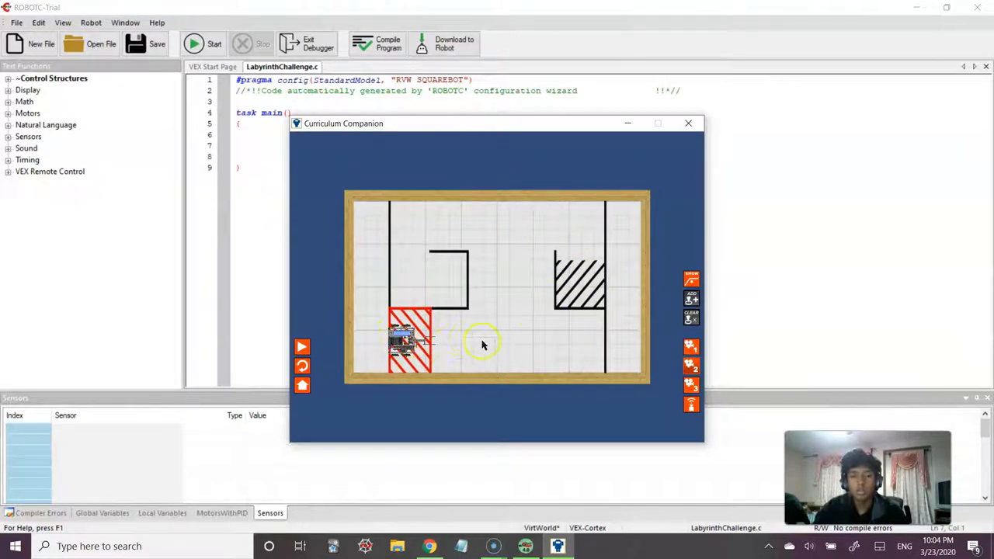
pyautogui.moveTo(511, 280)
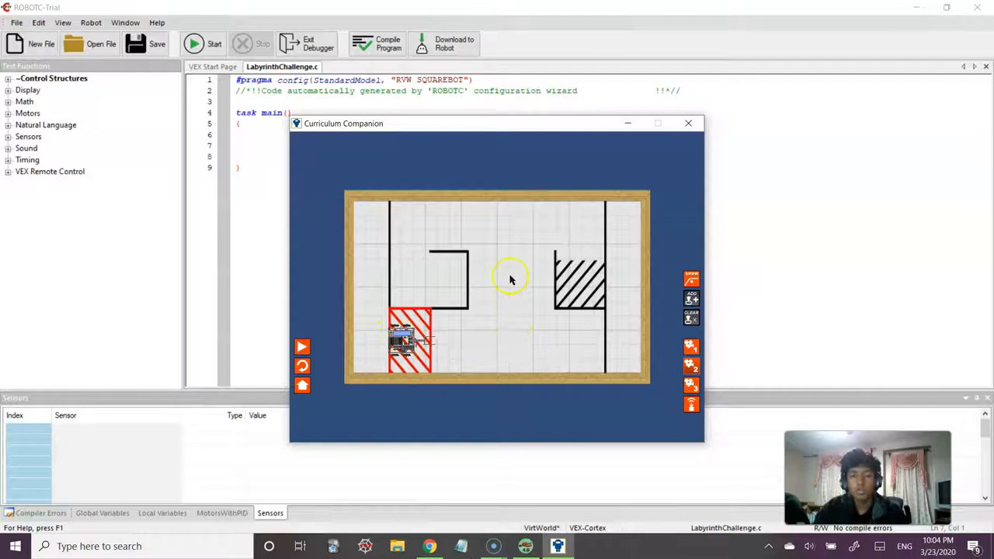
pyautogui.moveTo(507, 241)
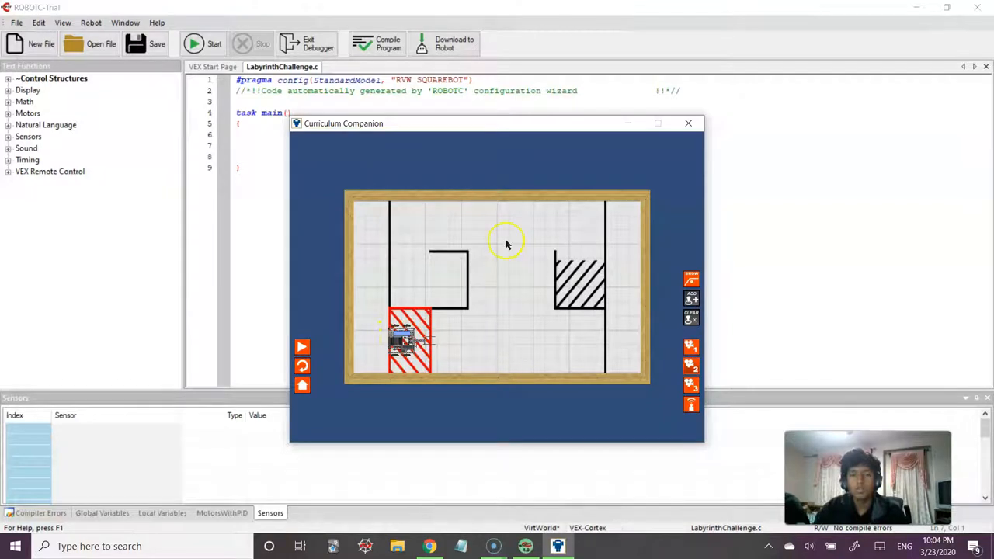
pyautogui.moveTo(594, 225)
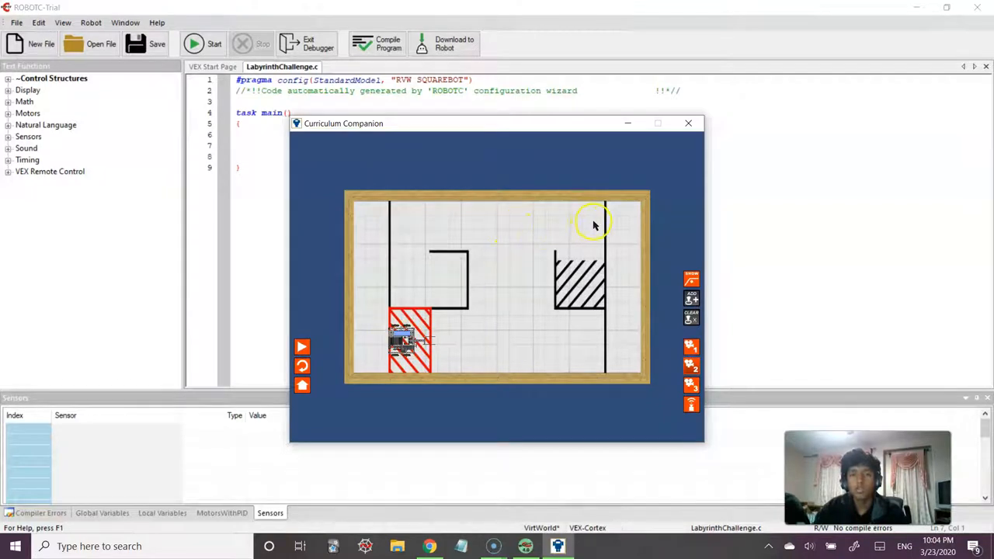
pyautogui.moveTo(525, 342)
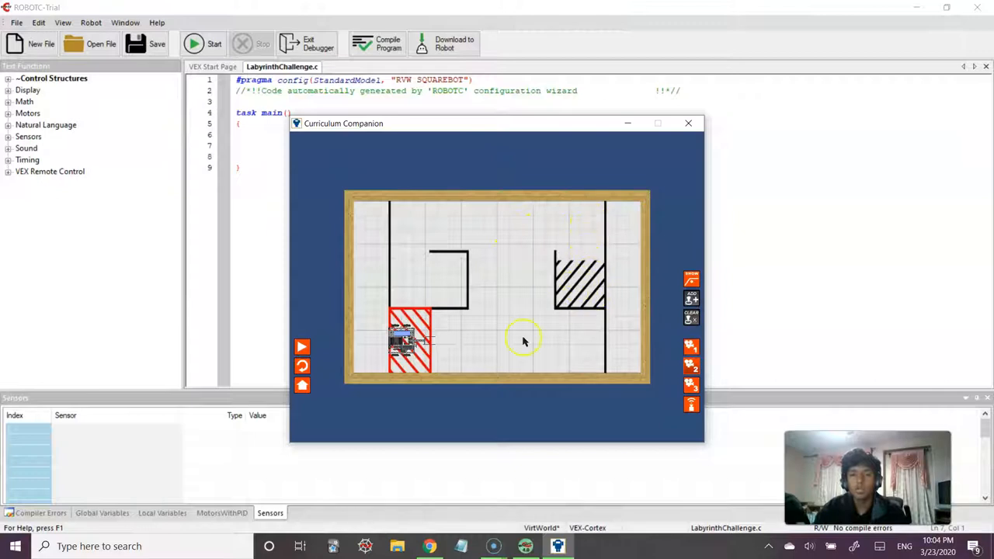
pyautogui.moveTo(690, 124)
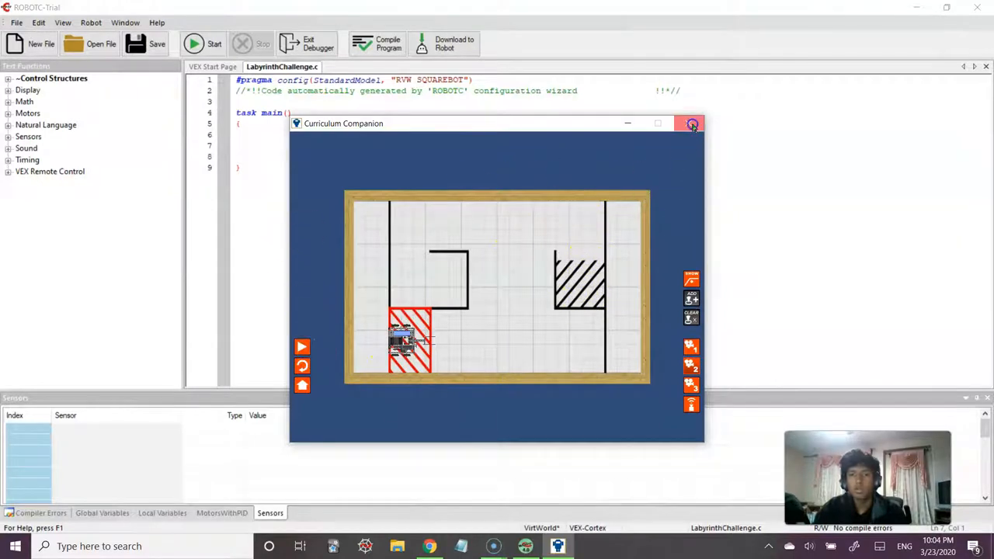
# Step: Return to code and set motor[rightmotor] and motor[leftmotor] to 127 in task main
pyautogui.click(690, 124)
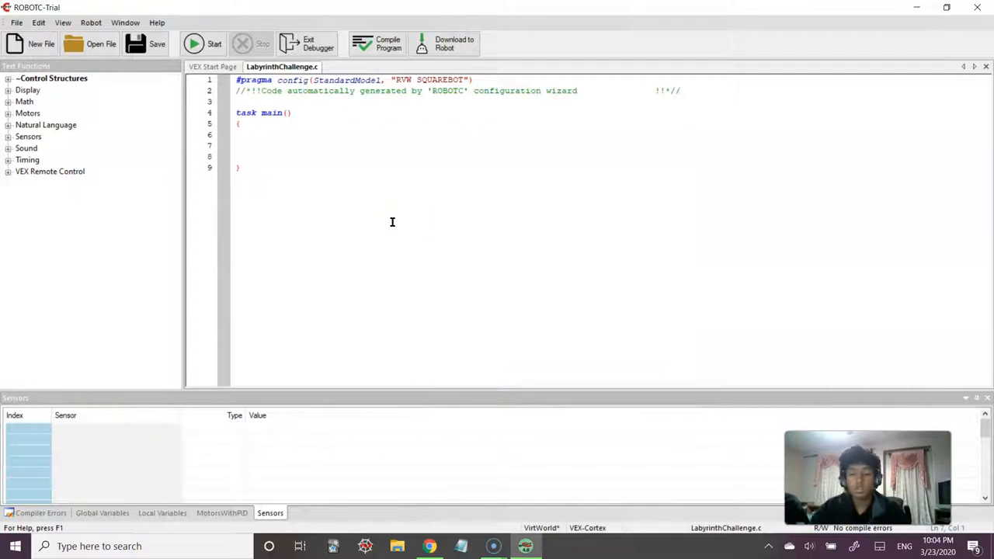
pyautogui.write('motor')
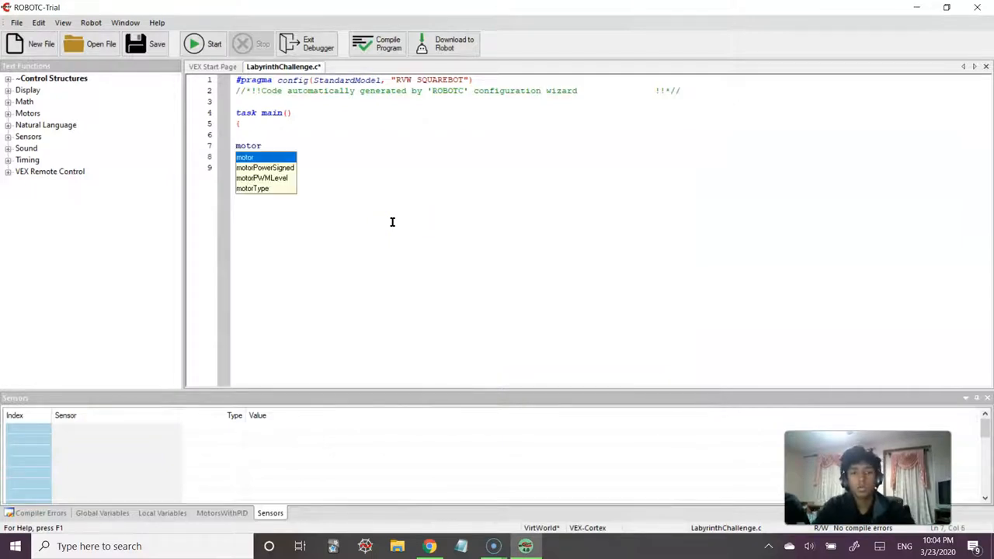
pyautogui.write('(rioo')
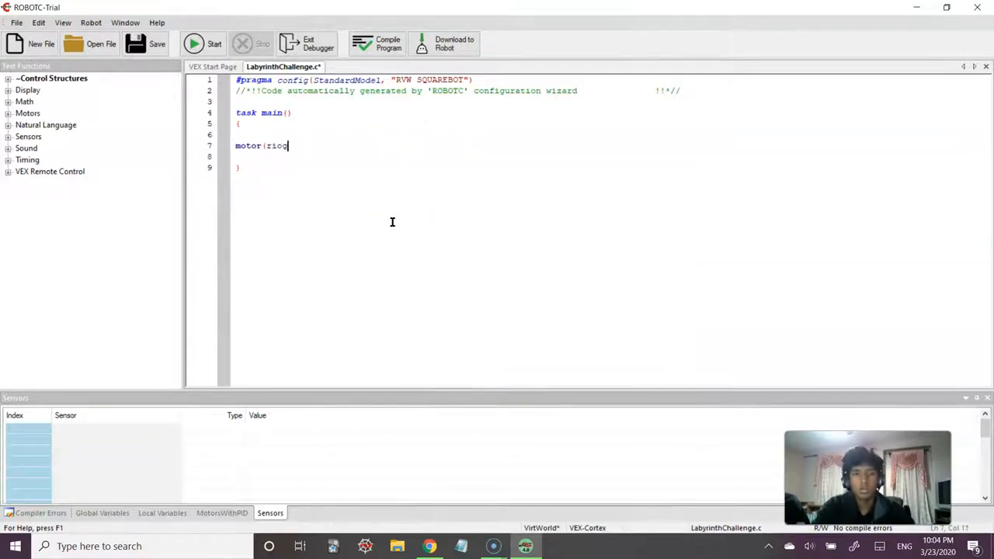
pyautogui.write('rightmotor) = 127;')
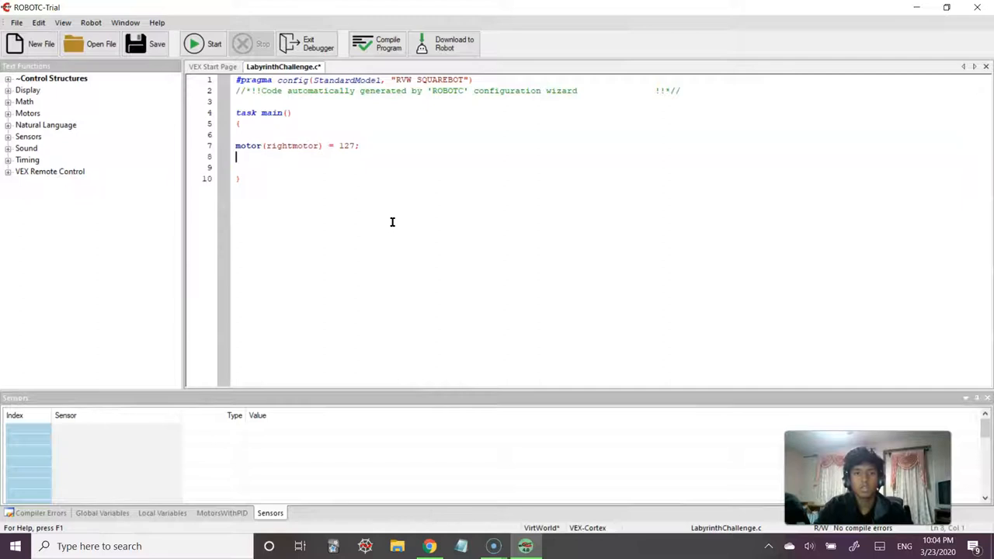
pyautogui.write('motor(')
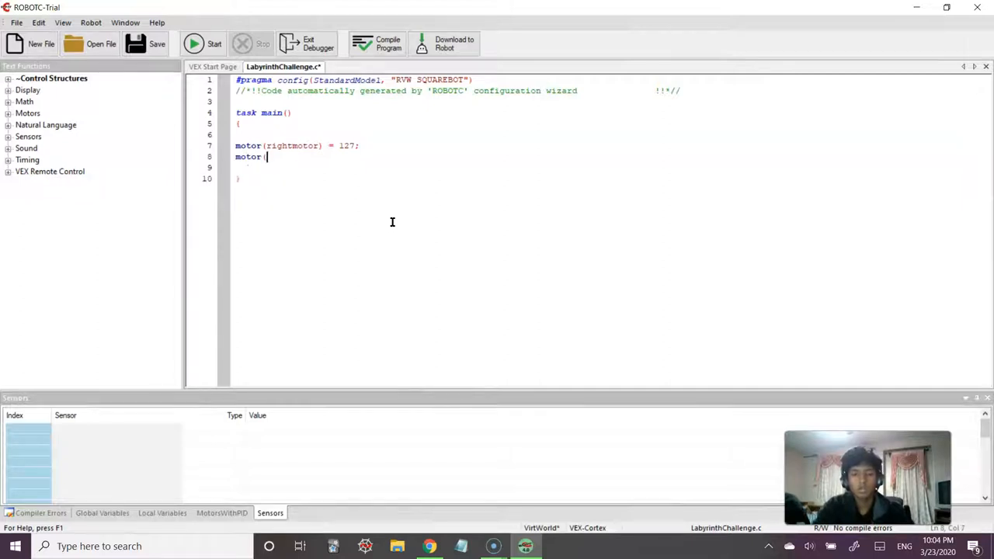
pyautogui.write('leftmotor) =')
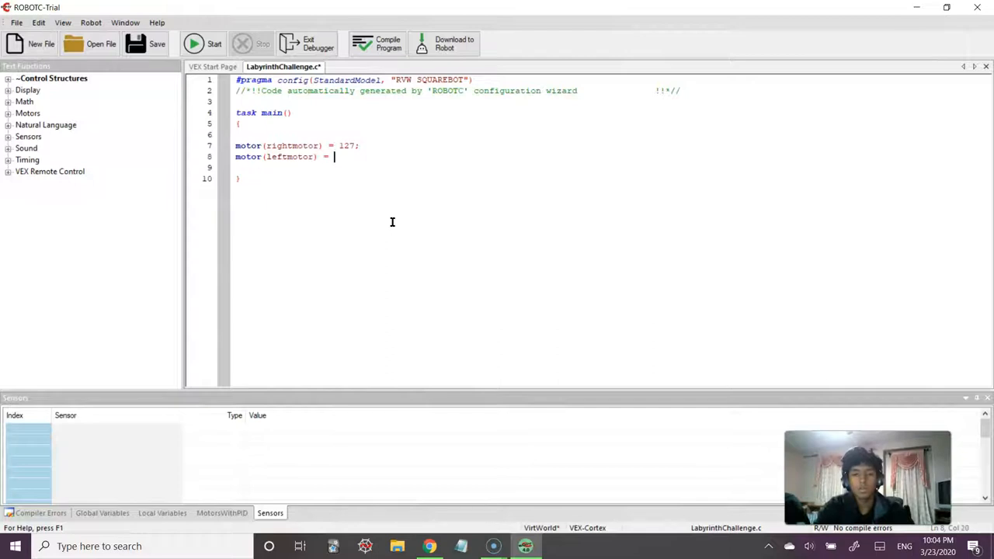
pyautogui.write('127;')
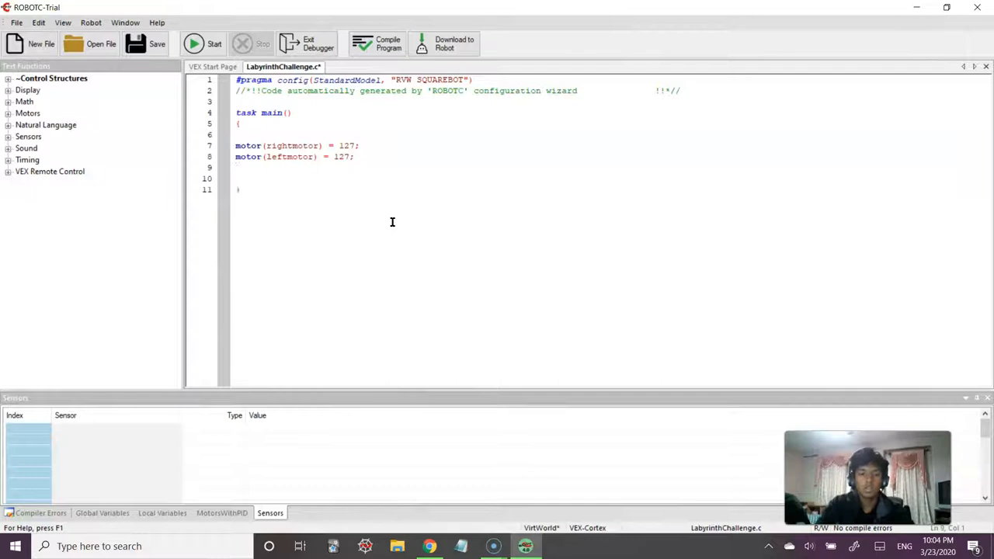
# Step: Add wait(3) after the motor commands and compile the drive program
pyautogui.write('wait(3')
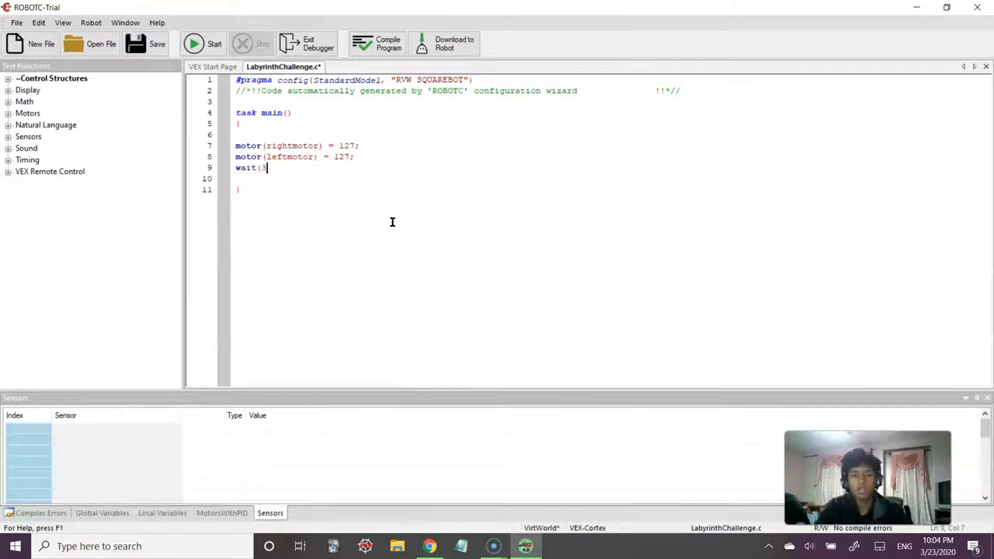
pyautogui.write('3);')
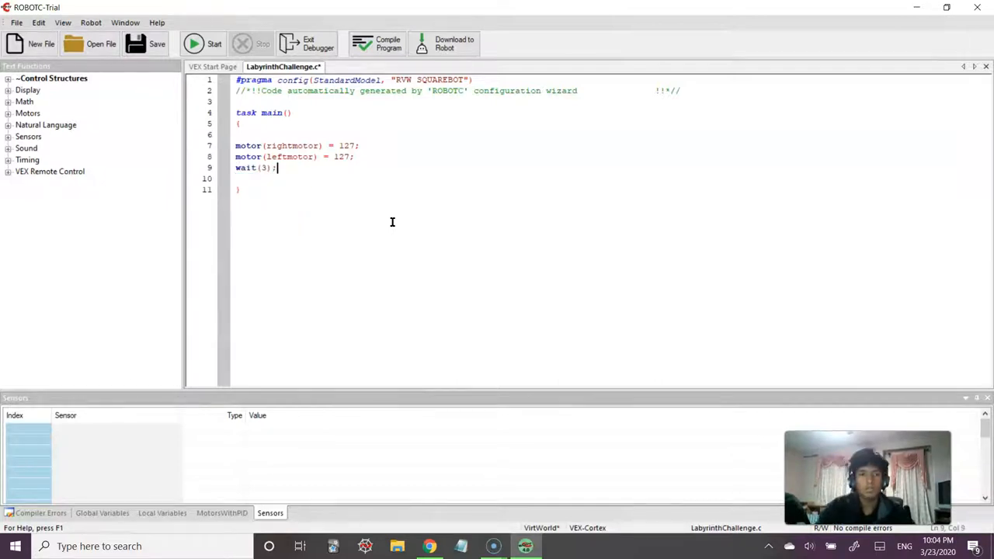
pyautogui.click(378, 43)
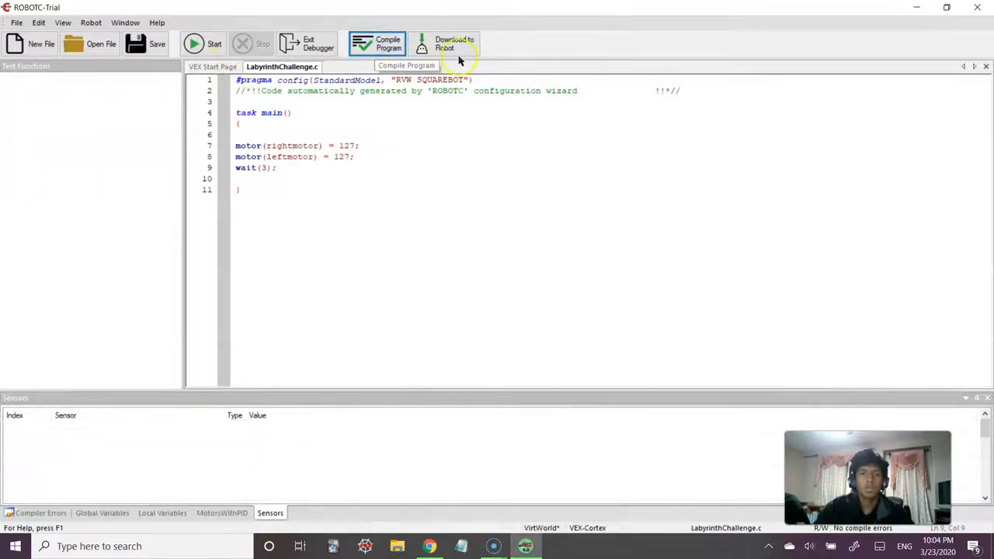
# Step: Download the compiled program to the virtual robot and log in to CS2N
pyautogui.click(376, 43)
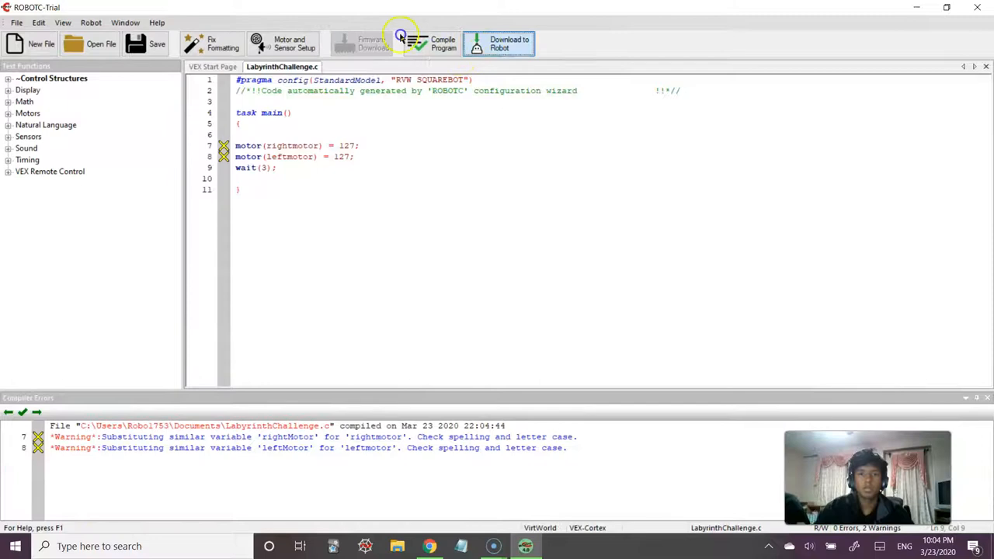
pyautogui.click(400, 39)
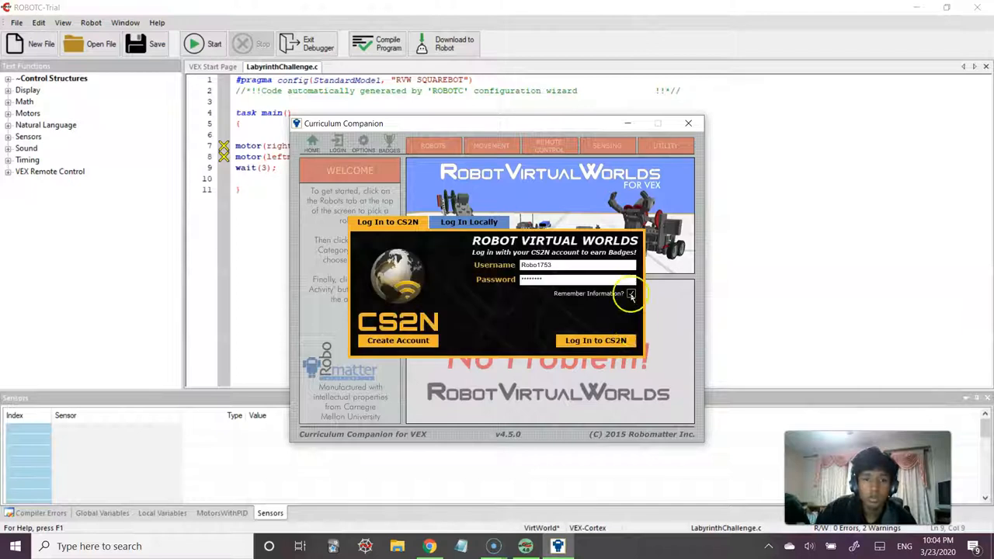
pyautogui.click(596, 341)
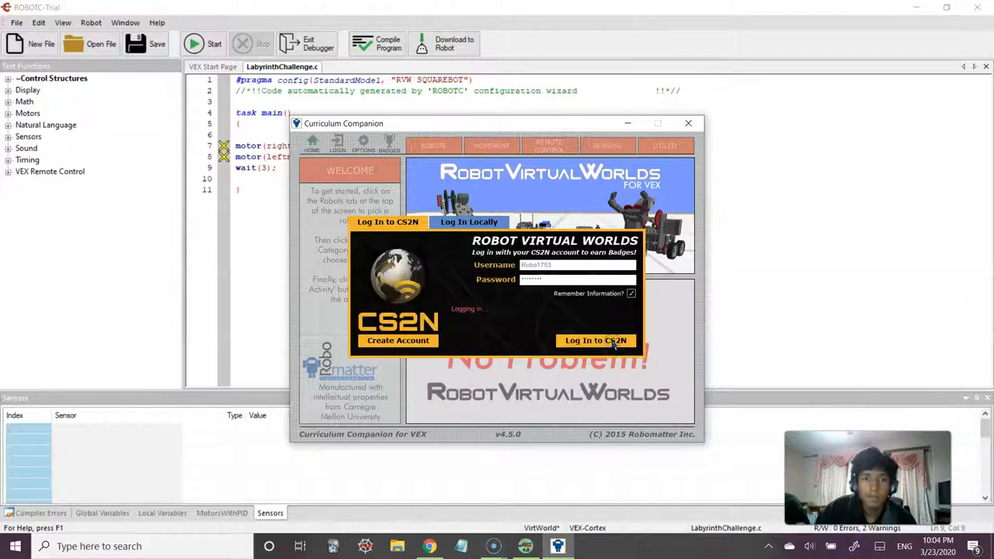
pyautogui.moveTo(541, 127)
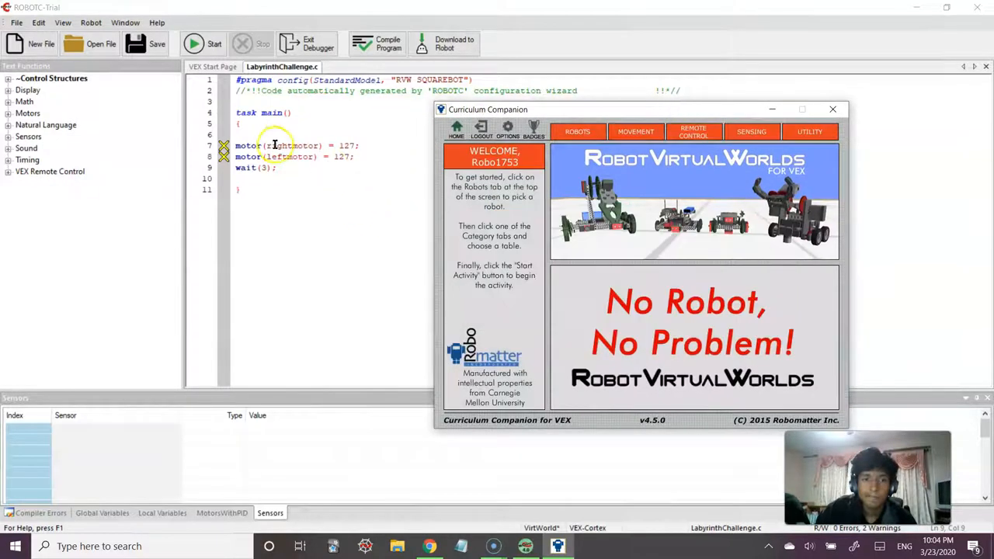
pyautogui.click(833, 109)
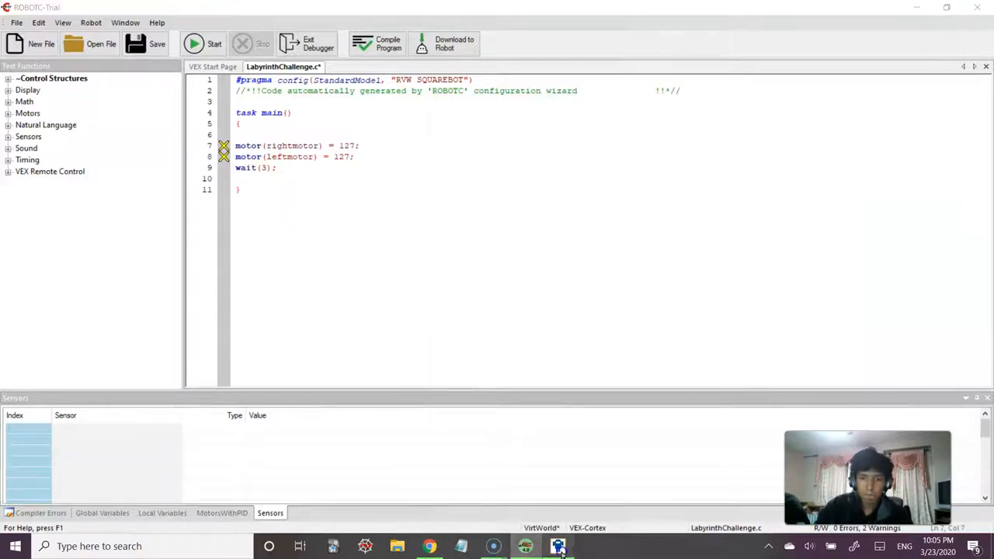
# Step: Start the Labyrinth Challenge and run the program so SquareBot drives forward
pyautogui.click(558, 547)
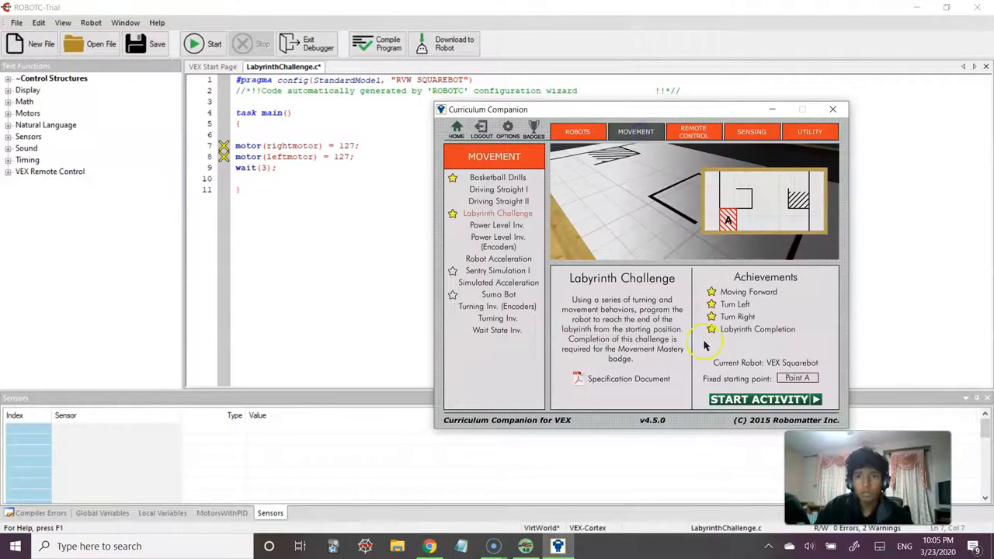
pyautogui.click(764, 398)
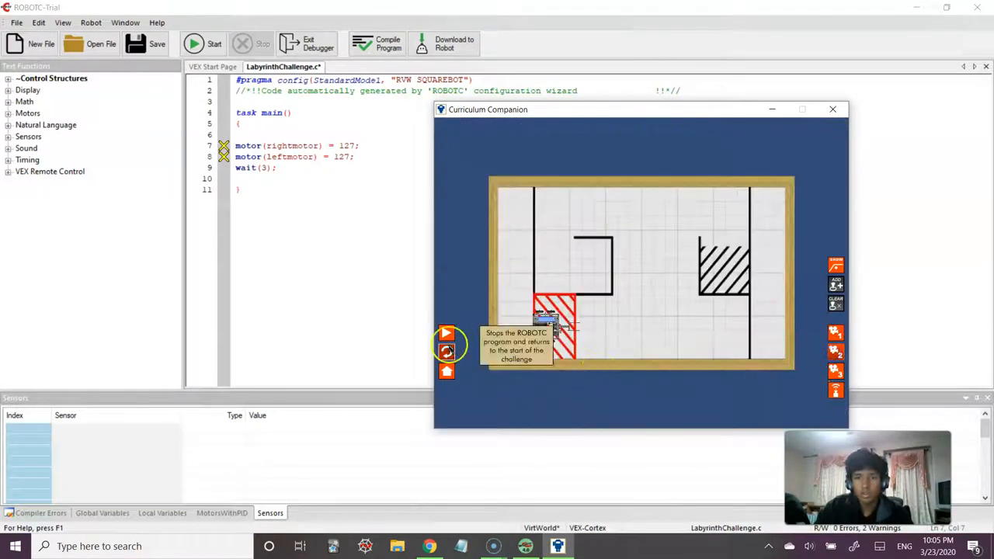
pyautogui.click(448, 333)
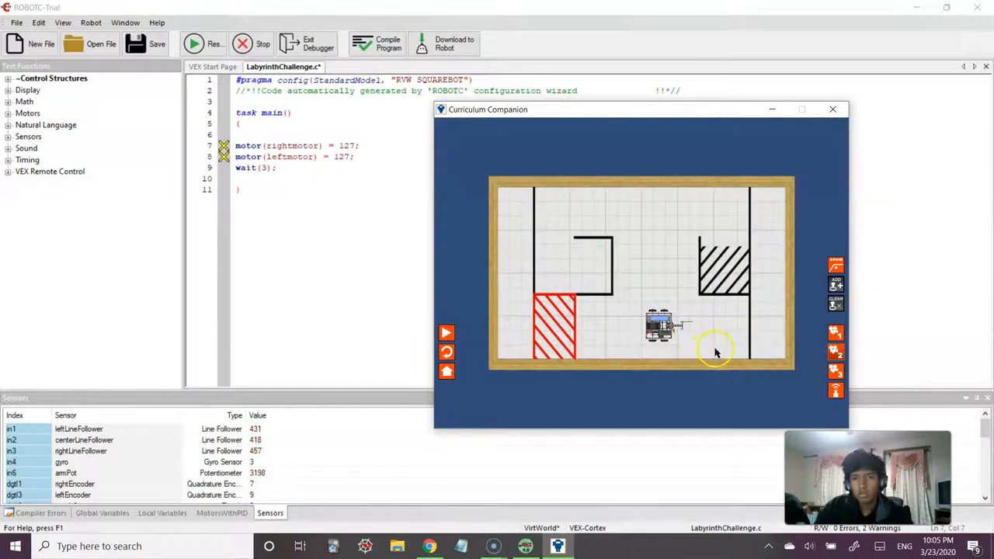
pyautogui.moveTo(727, 360)
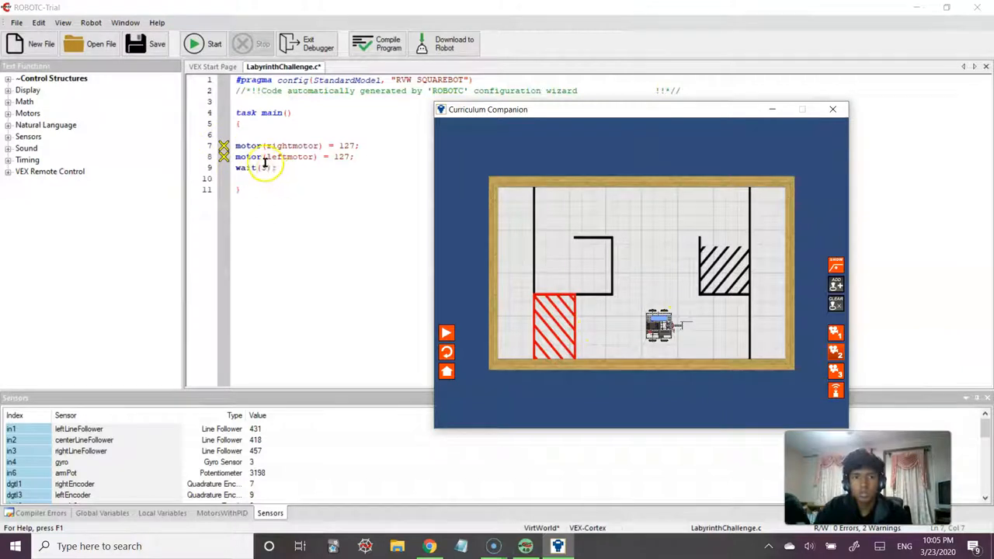
# Step: Change the wait to 2.5 seconds, recompile, download, and rerun SquareBot in the labyrinth
pyautogui.click(832, 109)
pyautogui.write('2.5')
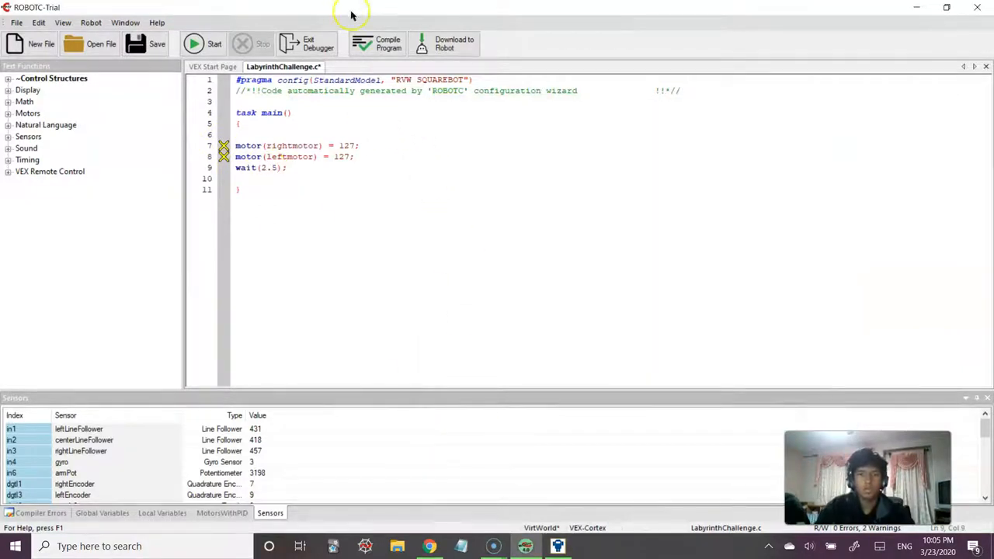
pyautogui.click(389, 43)
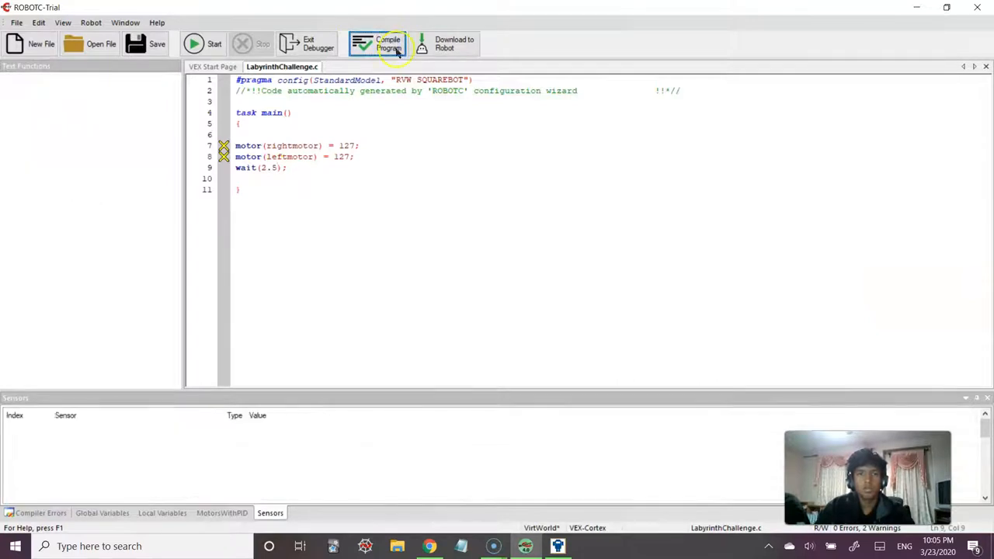
pyautogui.click(388, 43)
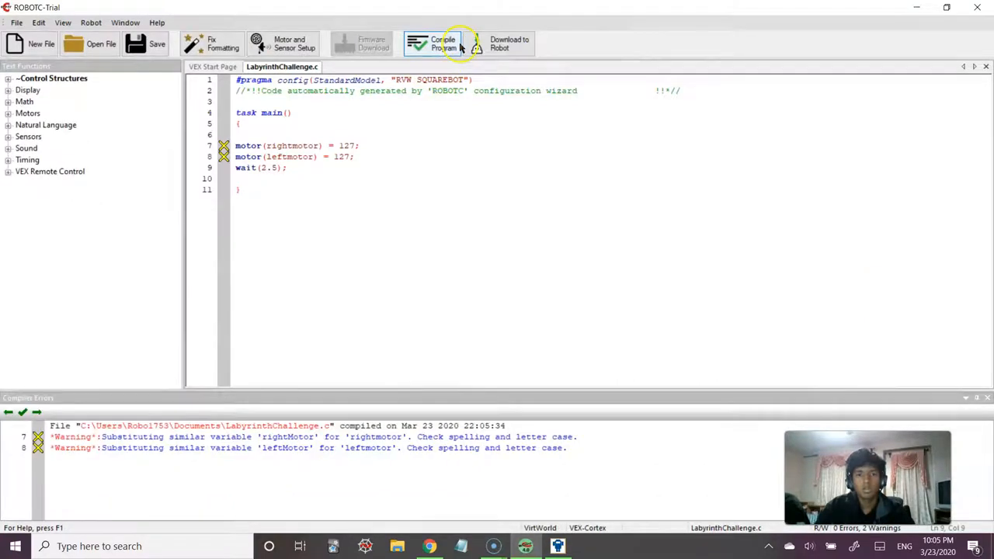
pyautogui.click(433, 43)
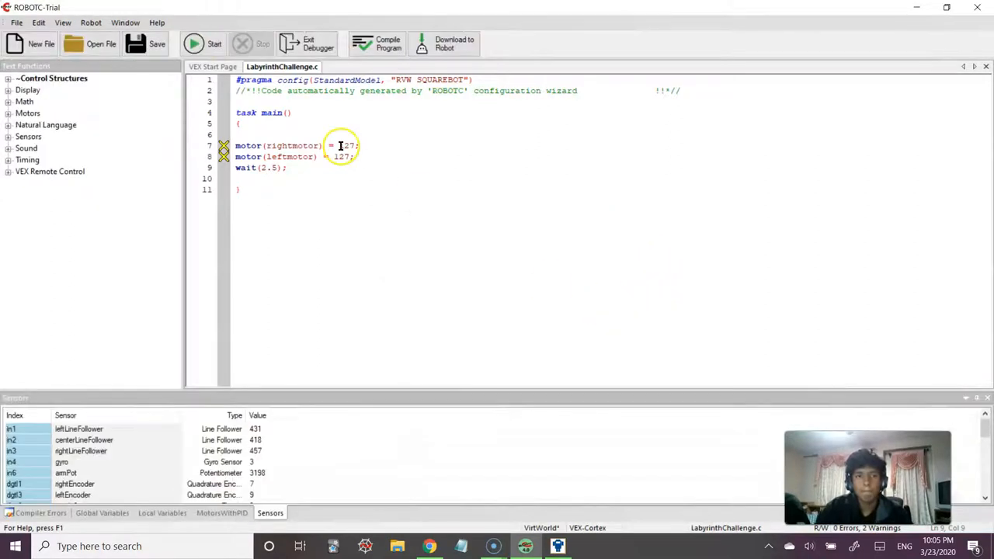
pyautogui.click(214, 43)
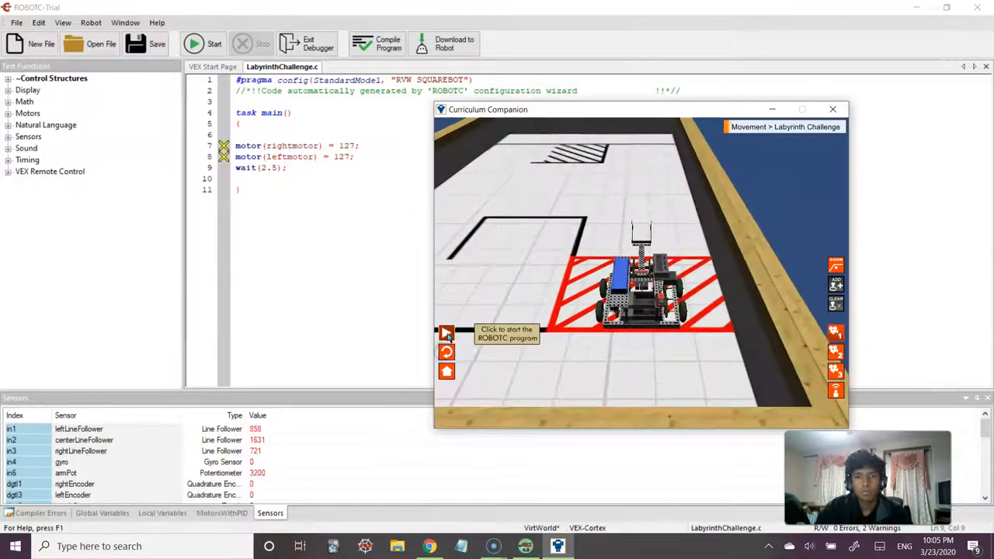
pyautogui.click(447, 332)
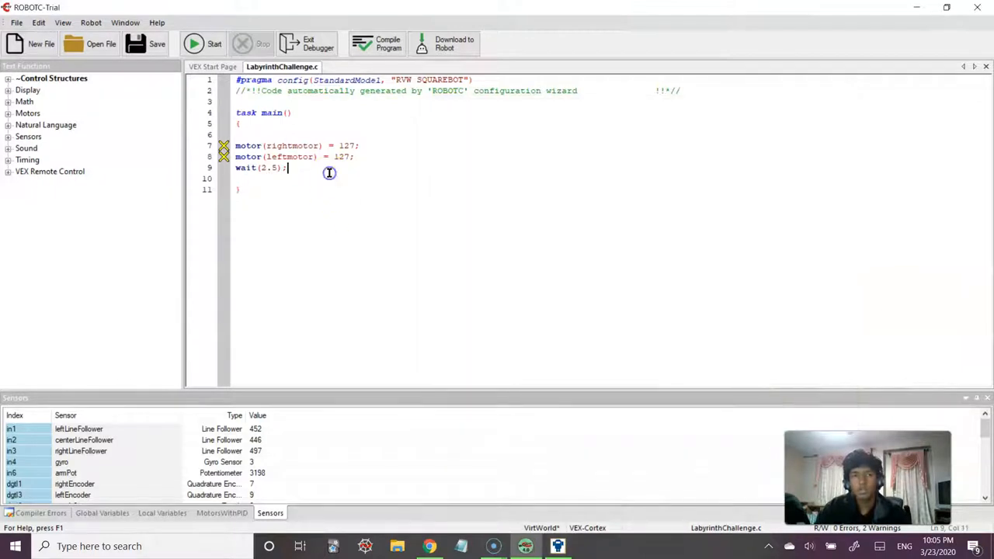
# Step: Add a point turn: motor(rightmotor) = 127 and motor(leftmotor) = -127
pyautogui.write('m')
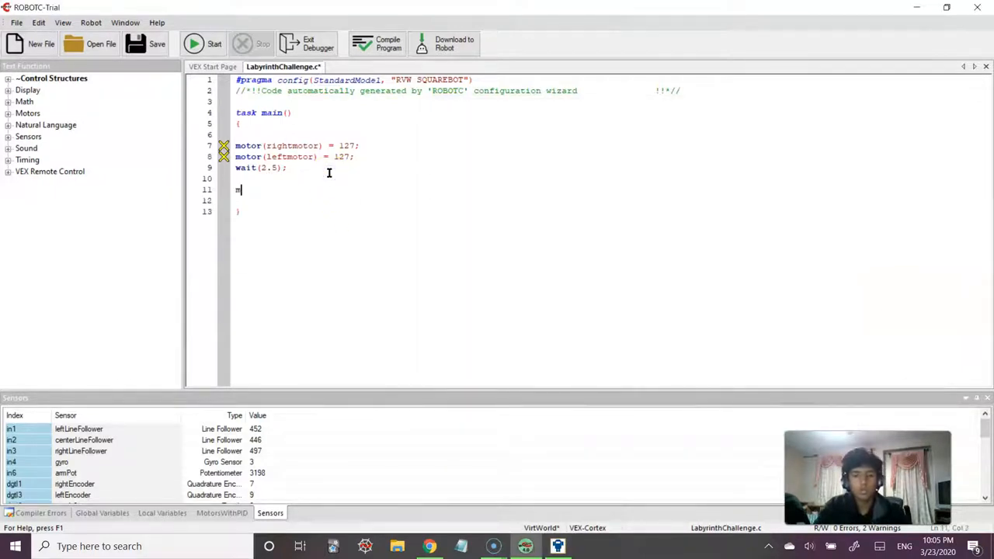
pyautogui.write('otor(r')
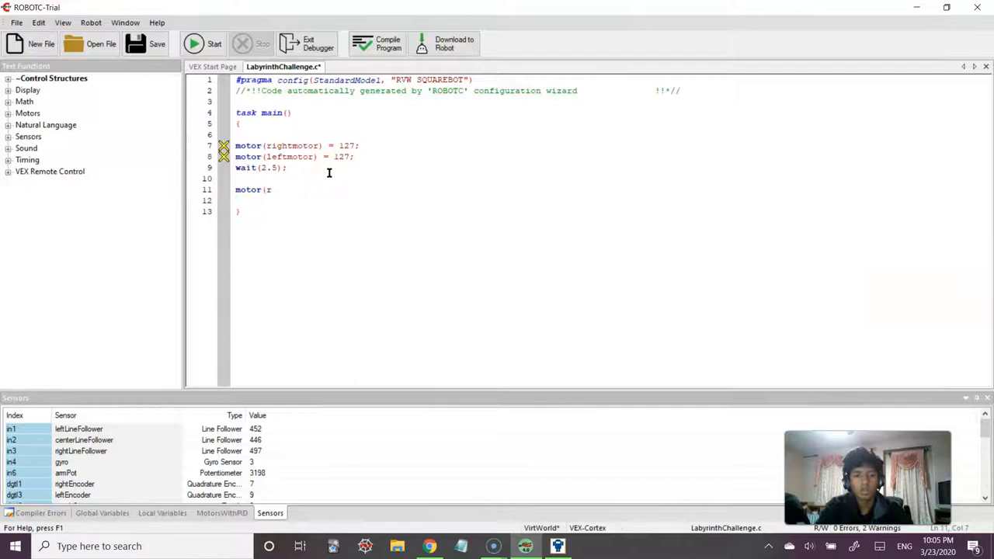
pyautogui.write('ightmotor) =')
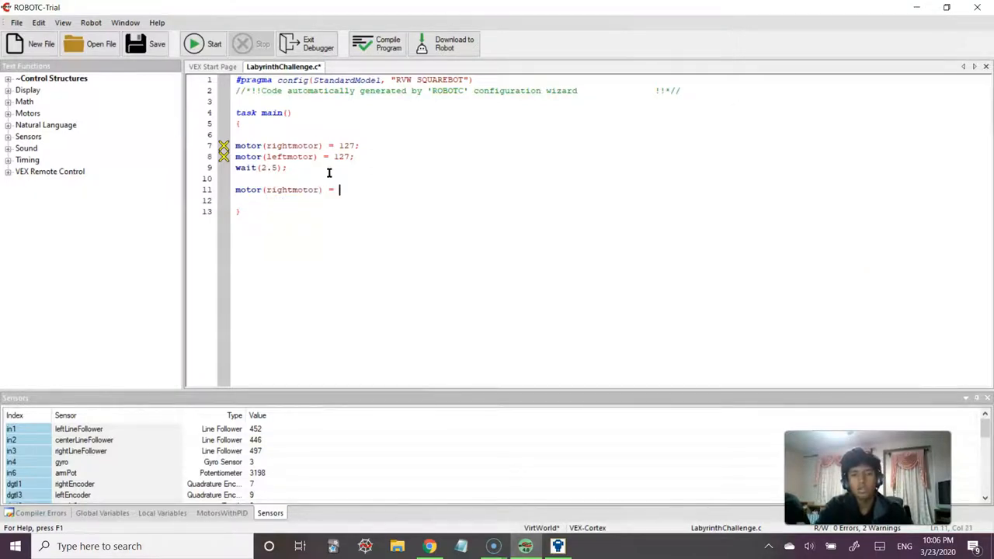
pyautogui.write('127')
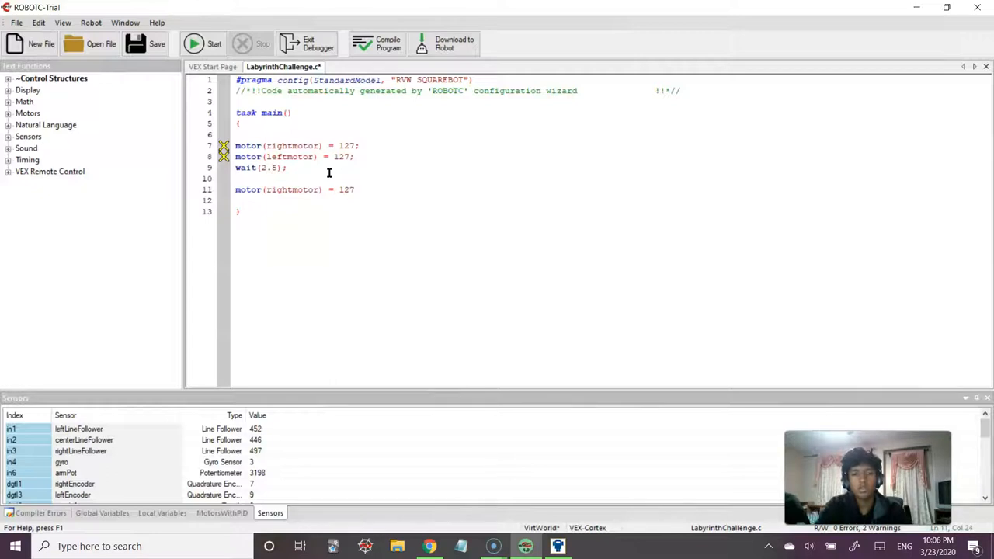
pyautogui.write('mo')
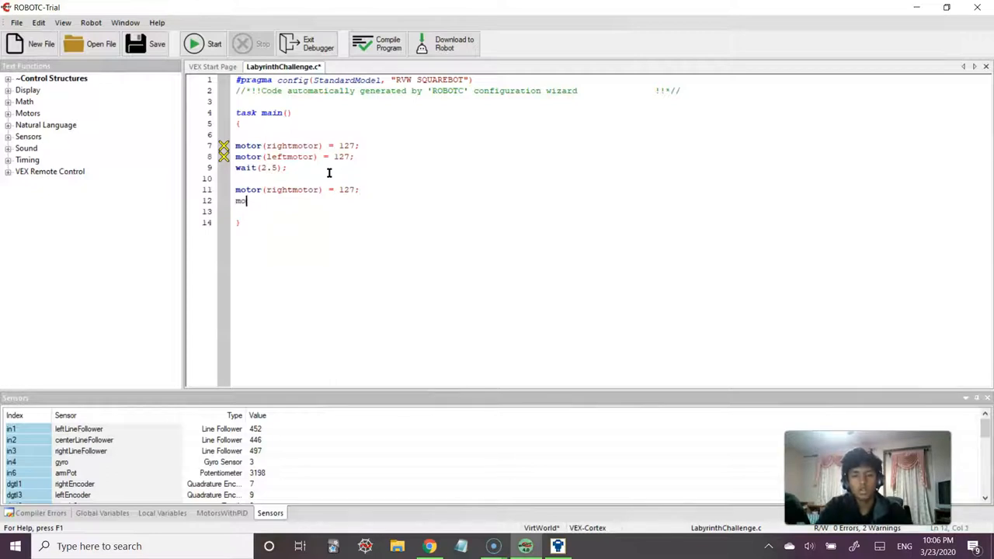
pyautogui.write('tor(')
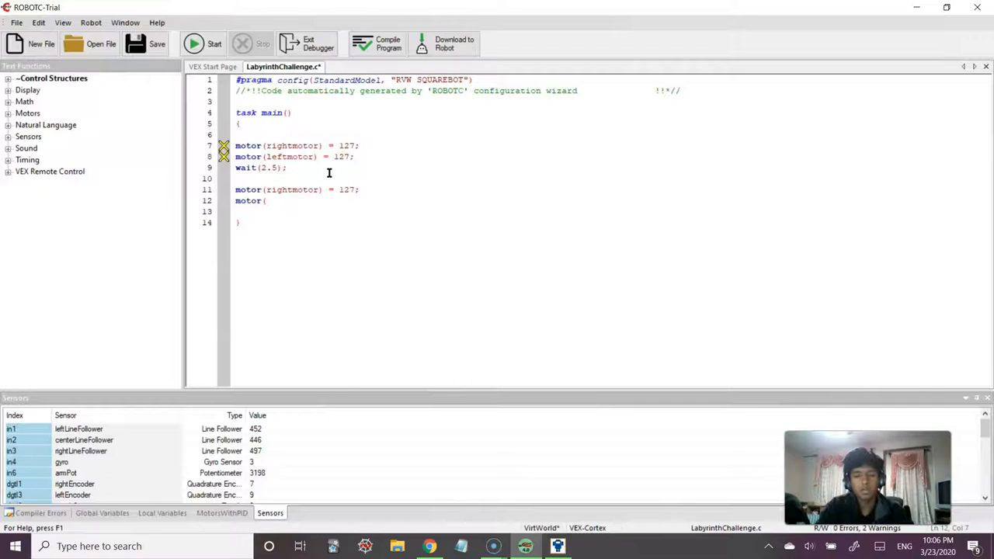
pyautogui.write('leftmotor) =')
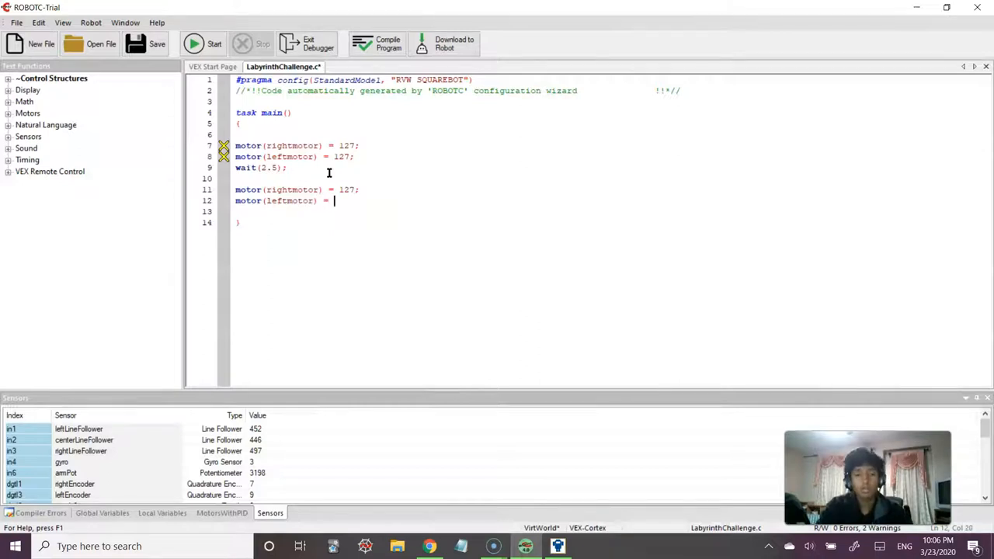
pyautogui.write('-127;')
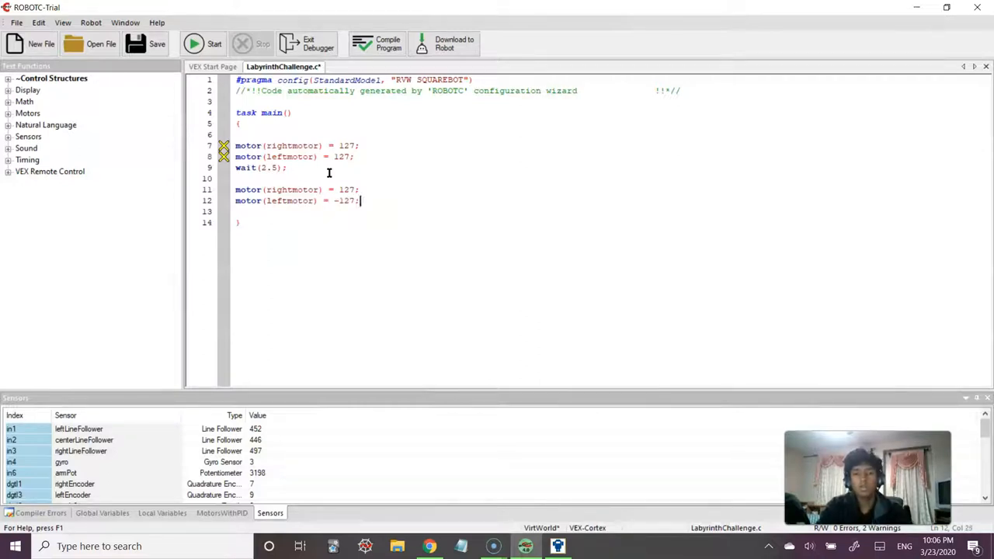
# Step: Add wait(0.61875) after the turn commands
pyautogui.write('wait')
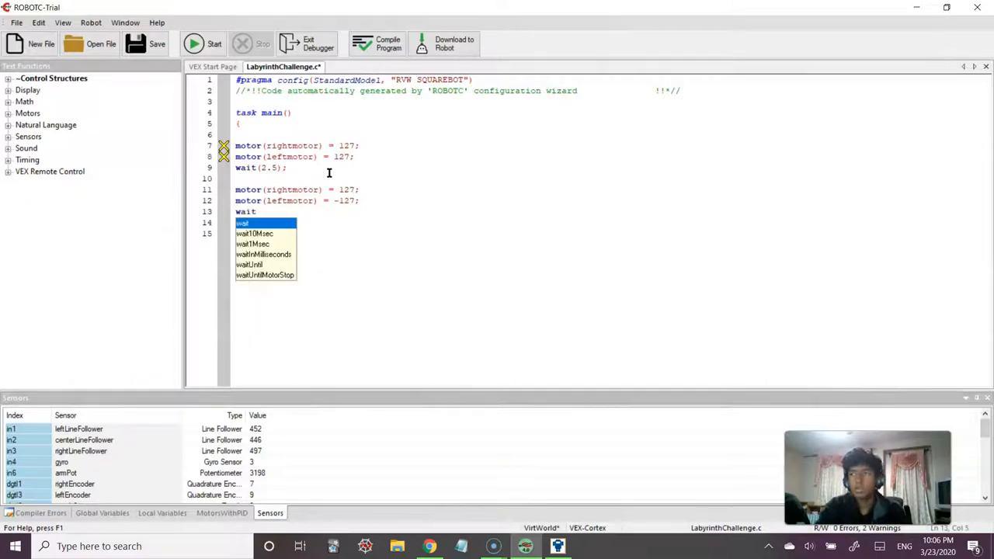
pyautogui.write('(0')
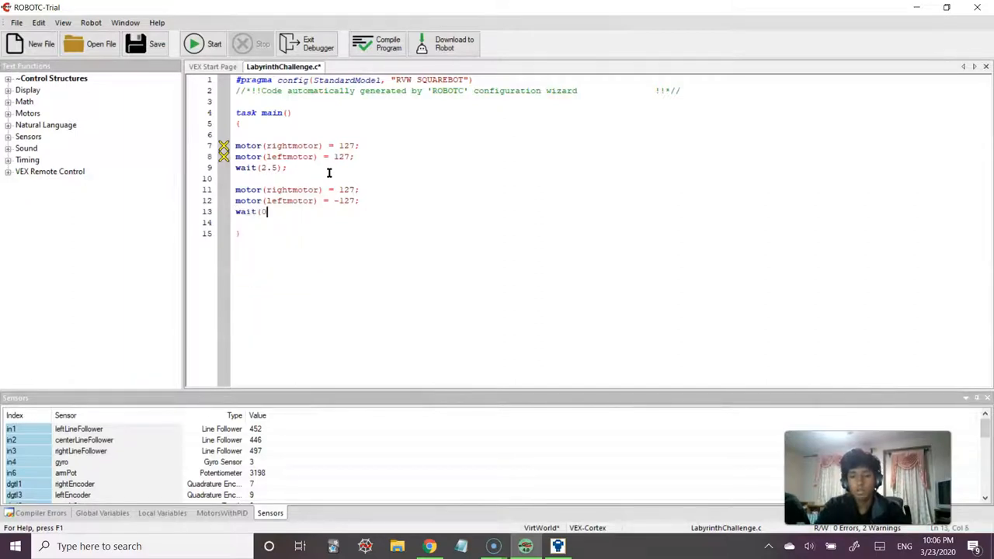
pyautogui.write('.')
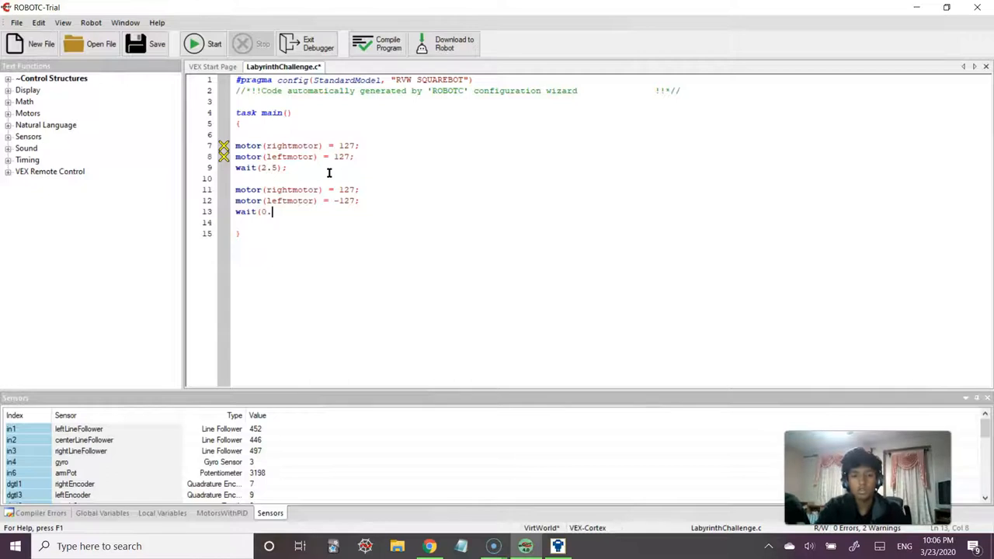
pyautogui.write('61')
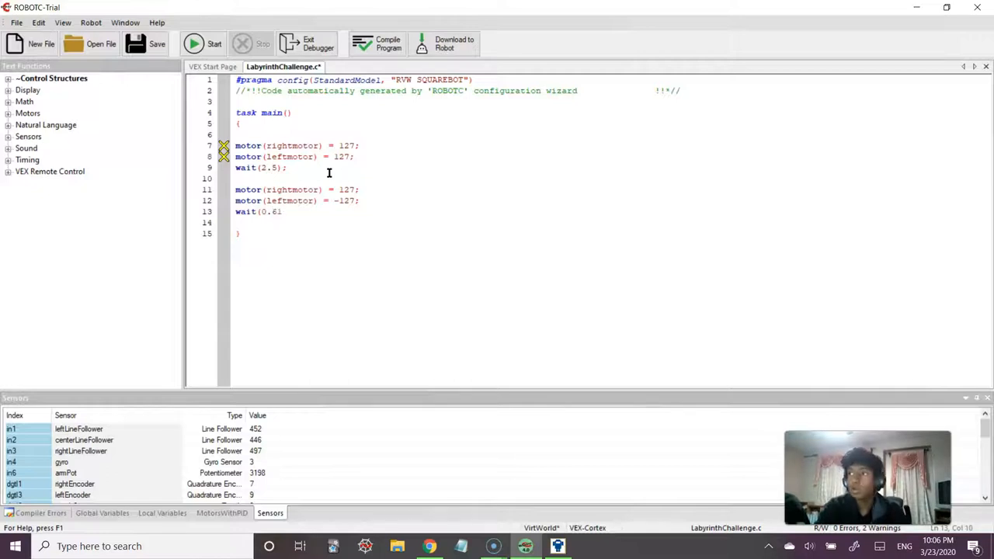
pyautogui.write('875);')
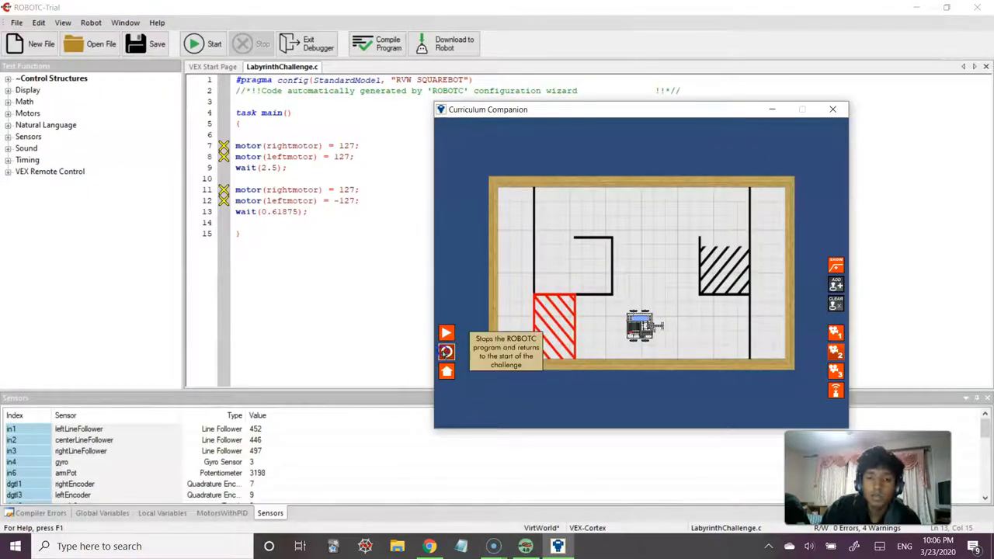
# Step: Start the downloaded program so SquareBot drives and turns in the labyrinth
pyautogui.click(214, 44)
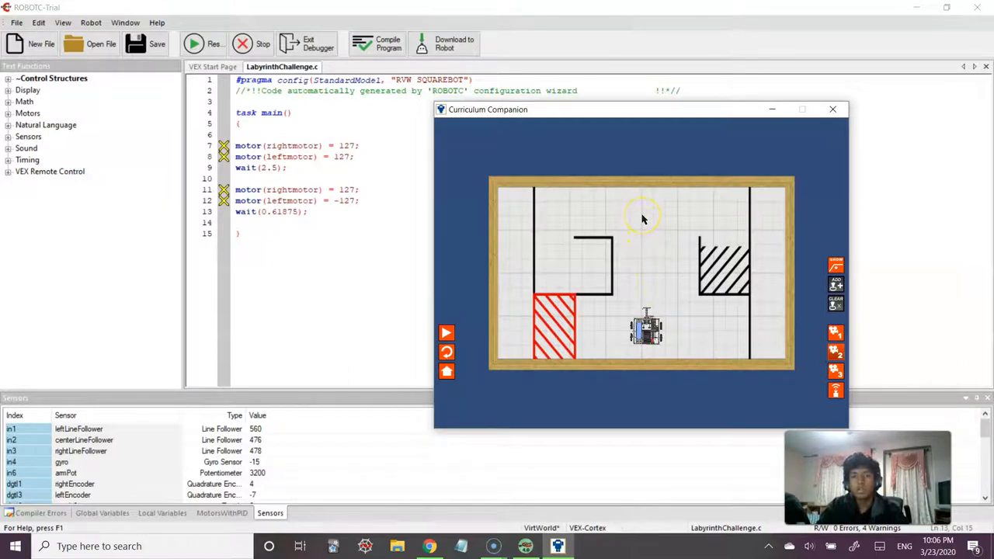
pyautogui.moveTo(700, 210)
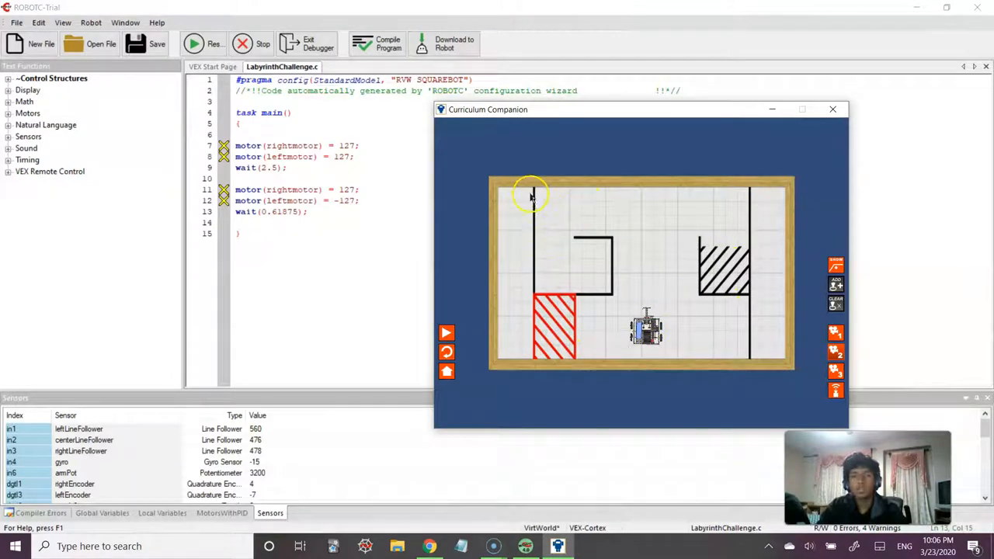
pyautogui.moveTo(615, 224)
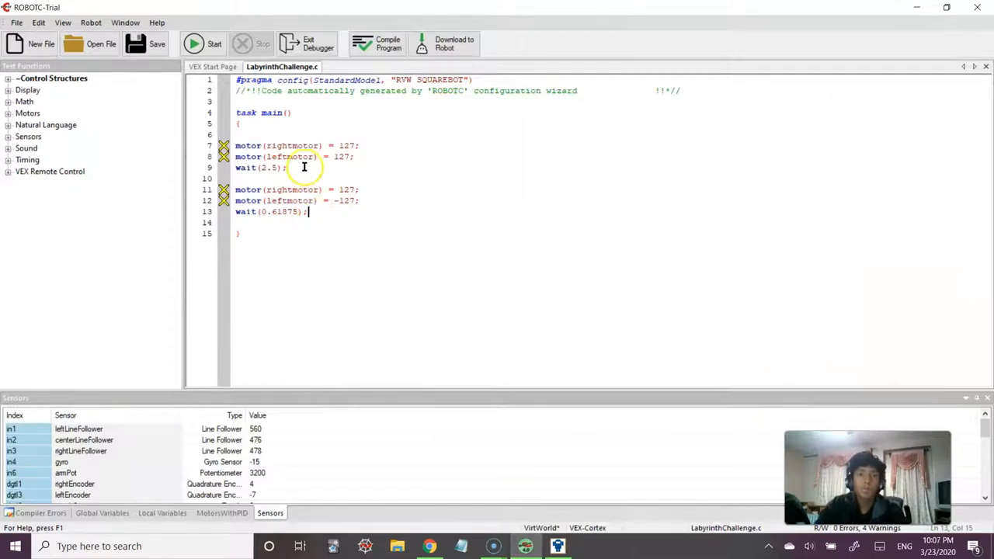
# Step: Duplicate the first forward-drive block after the turn block as a second forward drive
pyautogui.moveTo(236, 146); pyautogui.dragTo(285, 168)
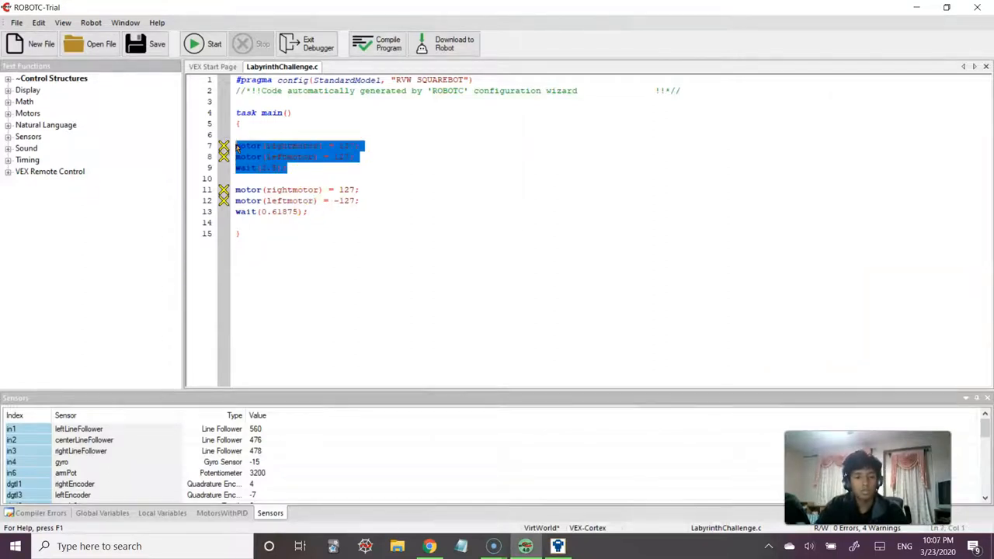
pyautogui.click(336, 211)
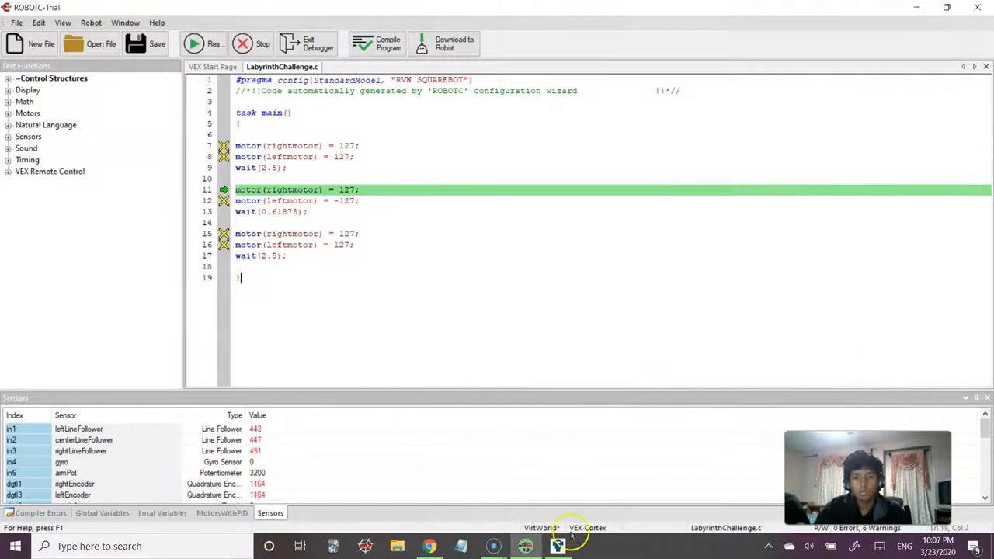
pyautogui.click(557, 547)
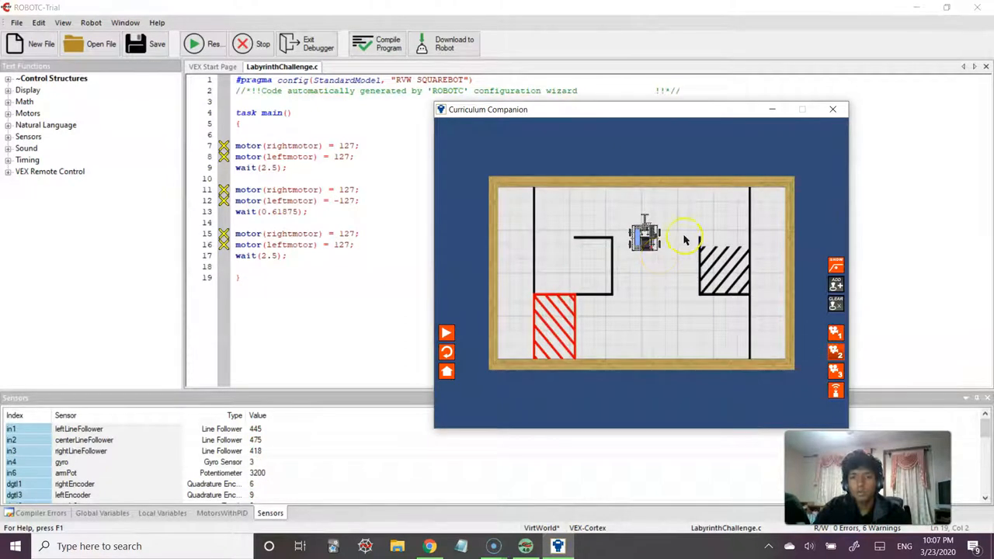
pyautogui.click(262, 43)
pyautogui.write('3')
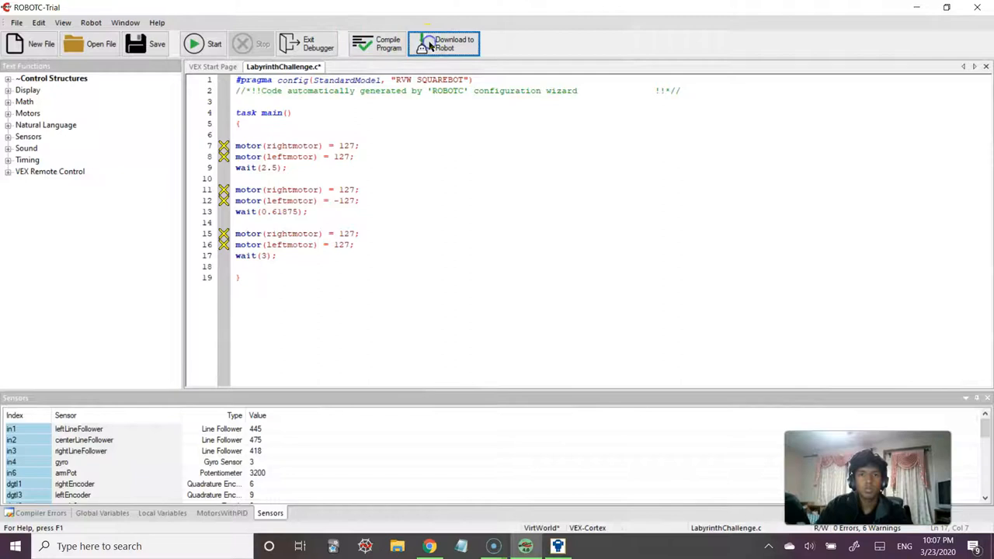
# Step: Run the 3-second attempt in the labyrinth, then shorten the wait to 2.9 and re-download
pyautogui.click(444, 43)
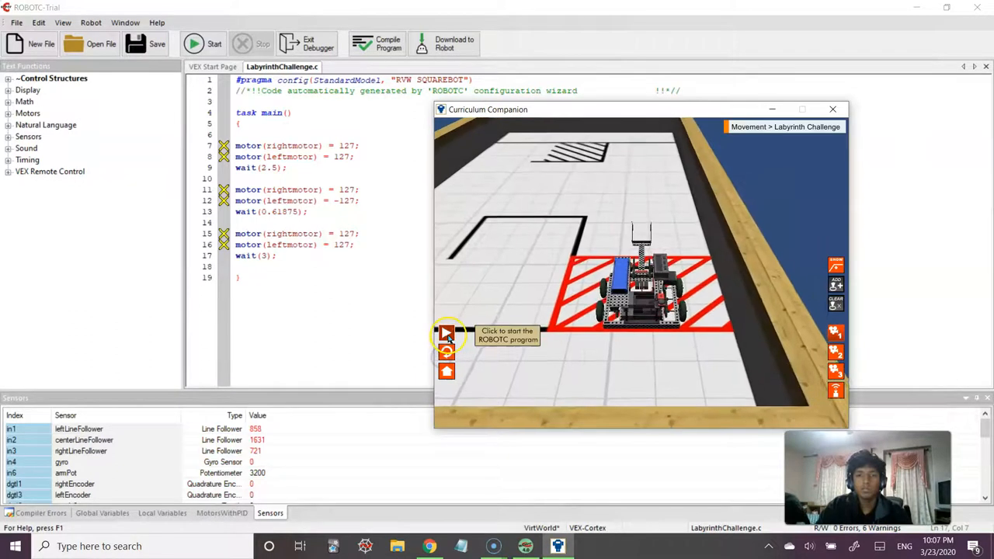
pyautogui.click(448, 333)
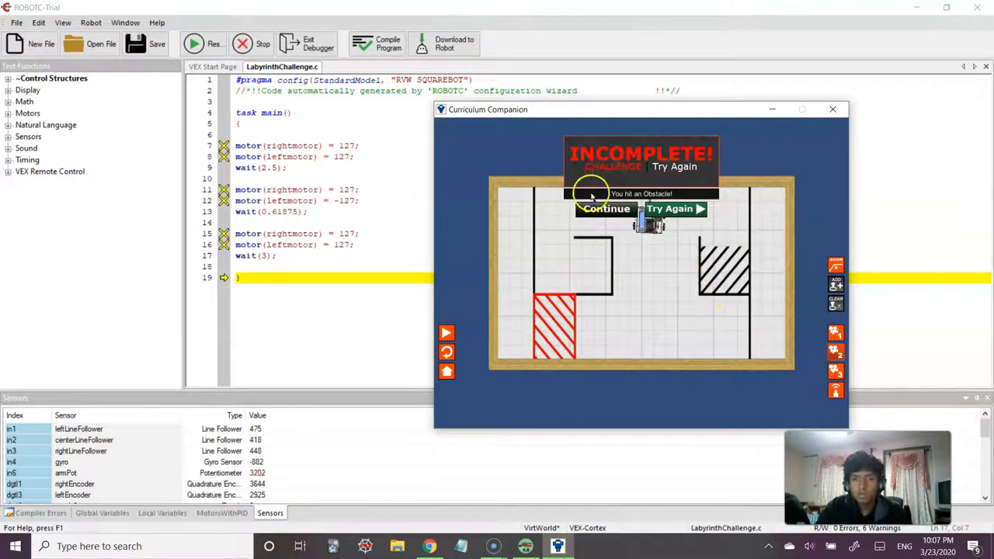
pyautogui.click(668, 208)
pyautogui.write('2.8')
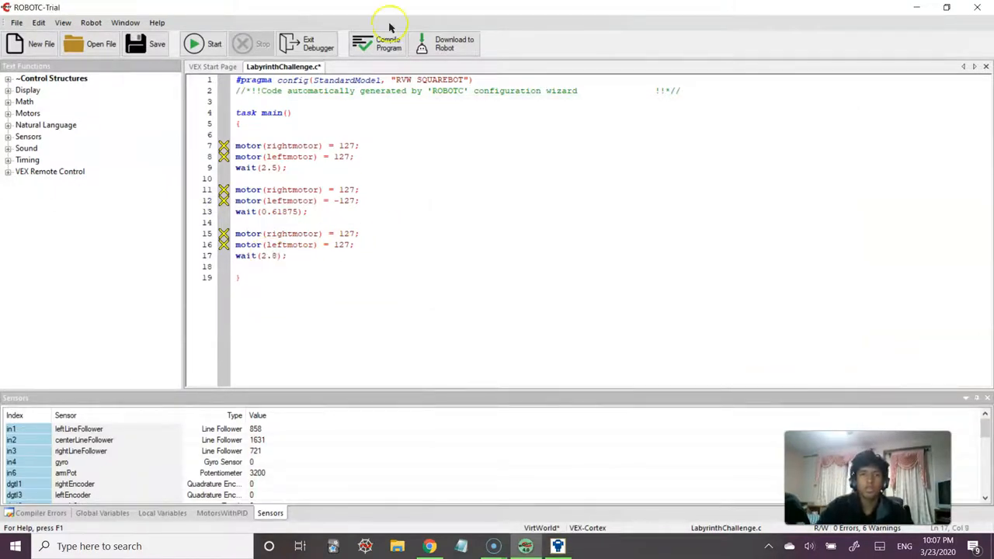
pyautogui.click(389, 44)
pyautogui.write('9')
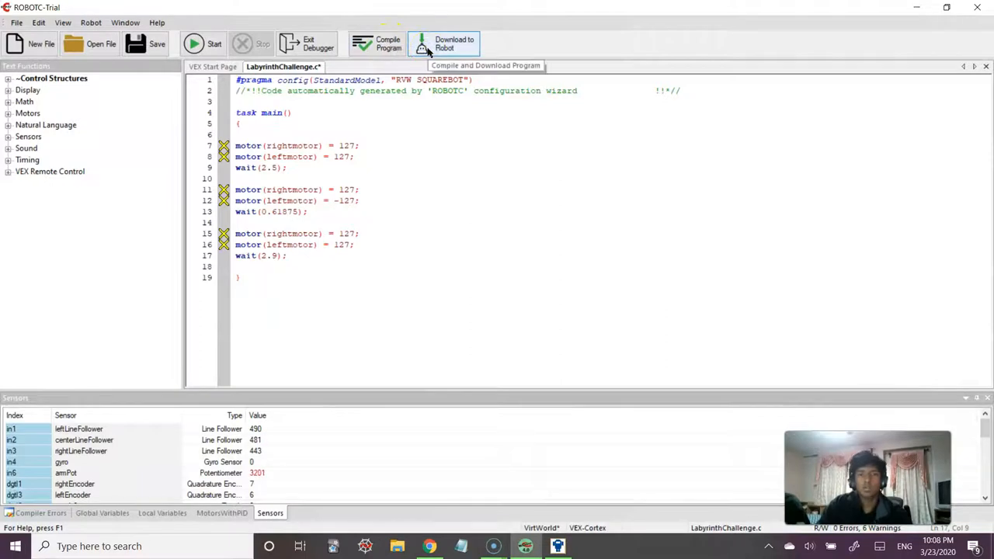
pyautogui.click(444, 43)
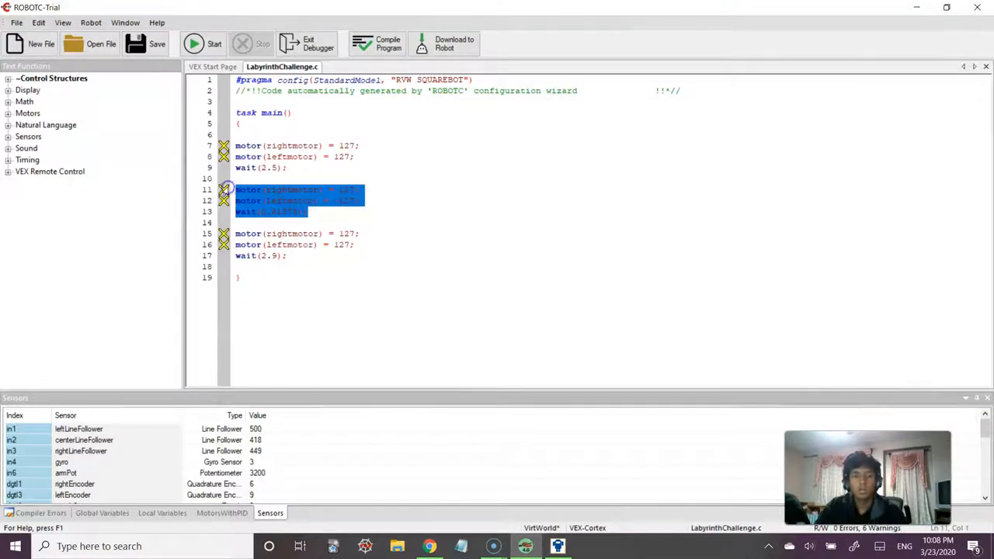
# Step: Paste an opposite turn (-127/127, wait 0.61875) at the end and compile it without errors
pyautogui.click(308, 255)
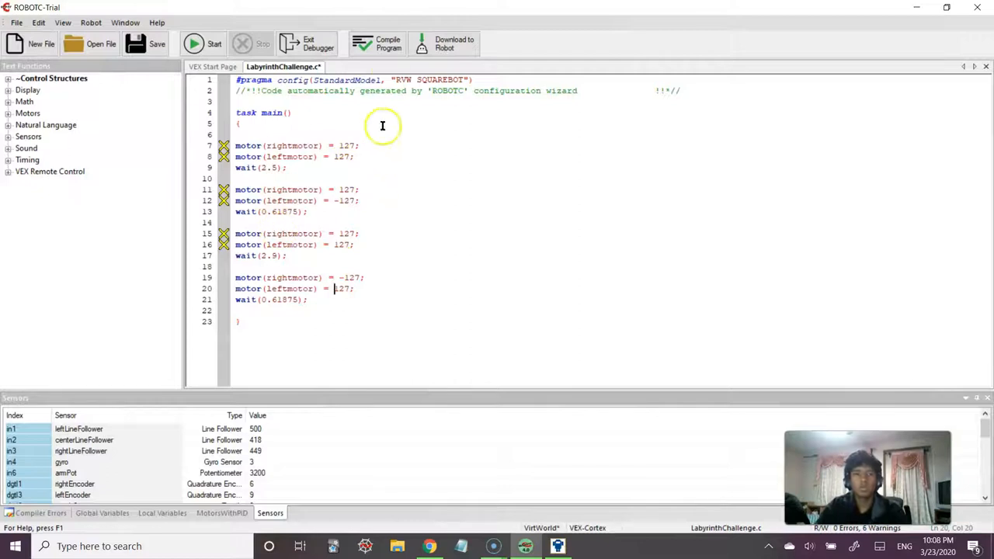
pyautogui.click(375, 44)
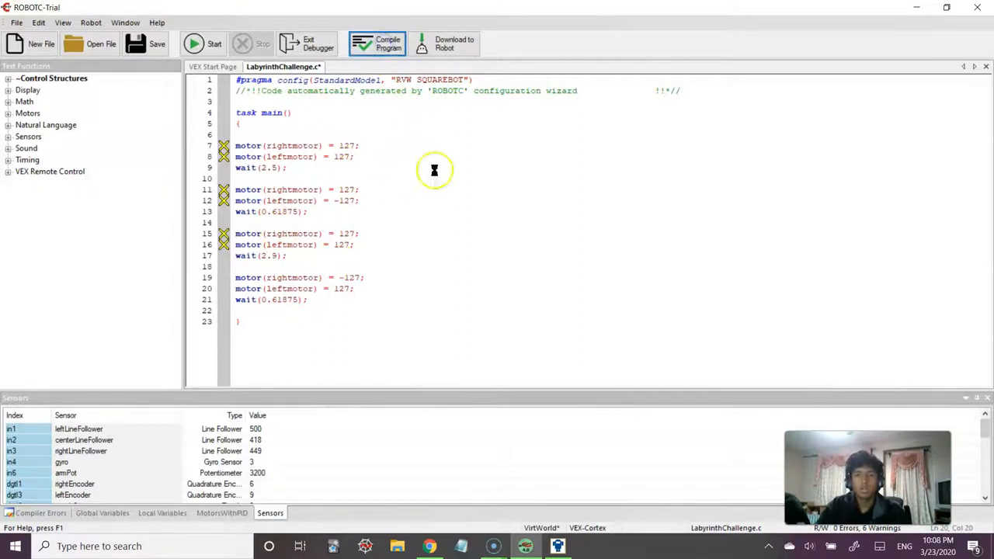
pyautogui.click(376, 43)
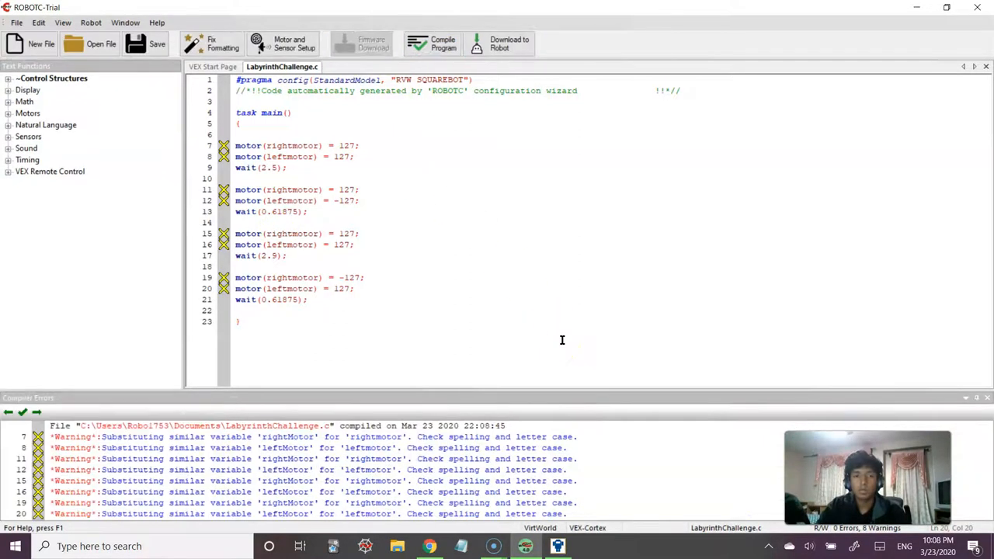
pyautogui.moveTo(497, 104)
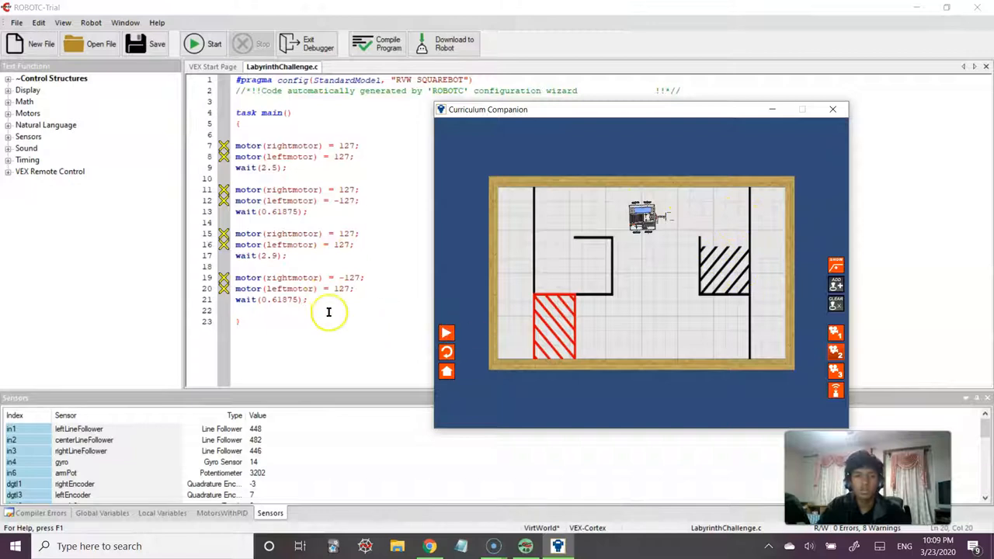
pyautogui.click(833, 109)
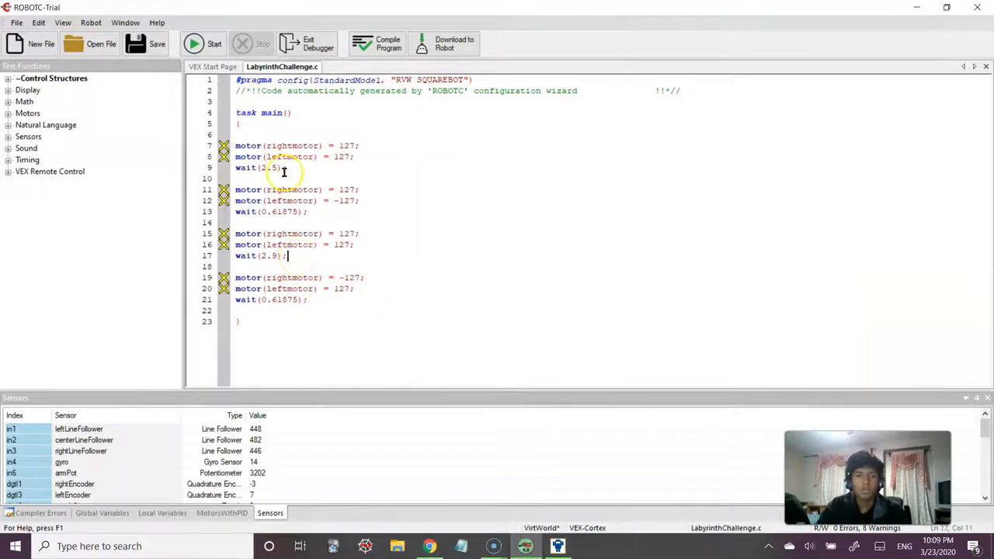
# Step: Copy a forward block with wait(2.2) after the turn, download it and reset the labyrinth robot
pyautogui.moveTo(236, 146); pyautogui.dragTo(287, 168)
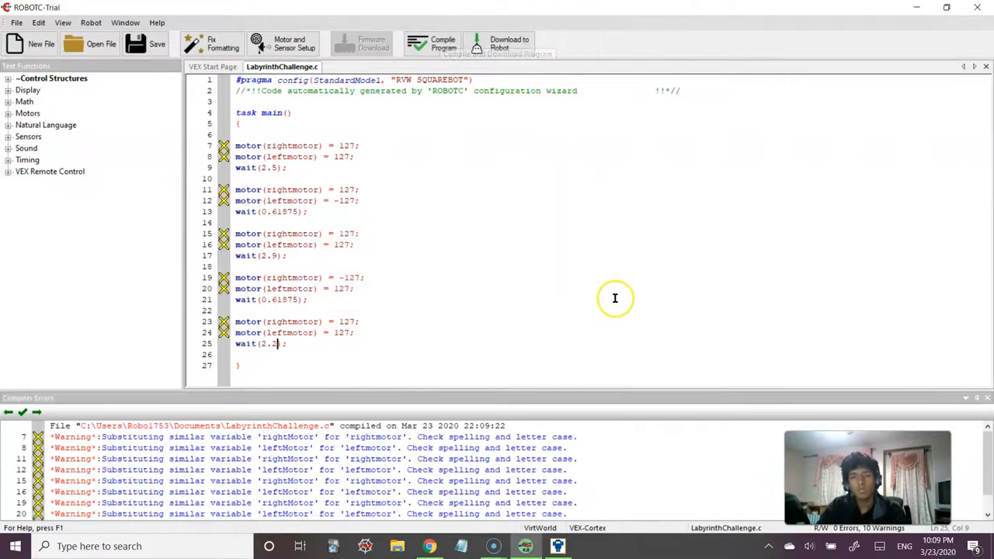
pyautogui.click(443, 44)
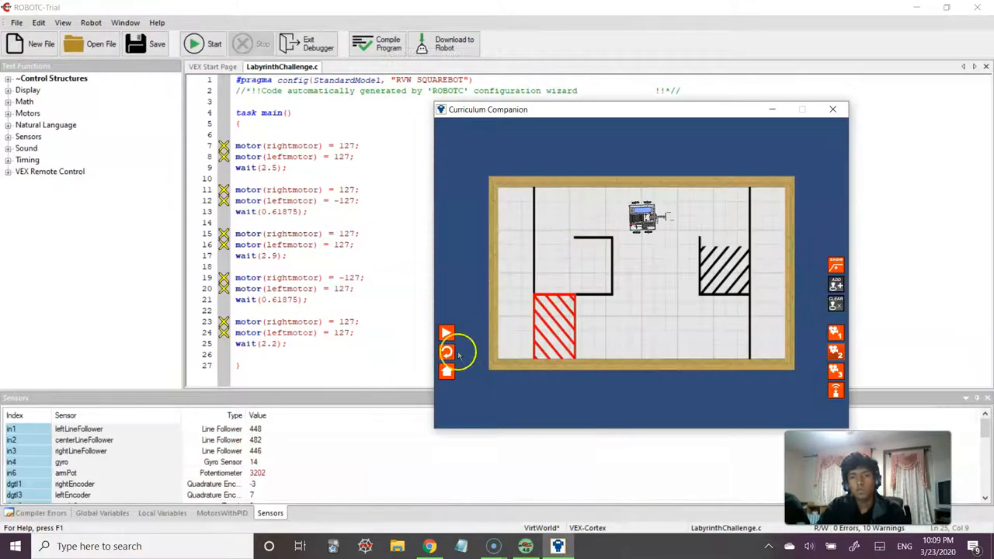
pyautogui.click(448, 332)
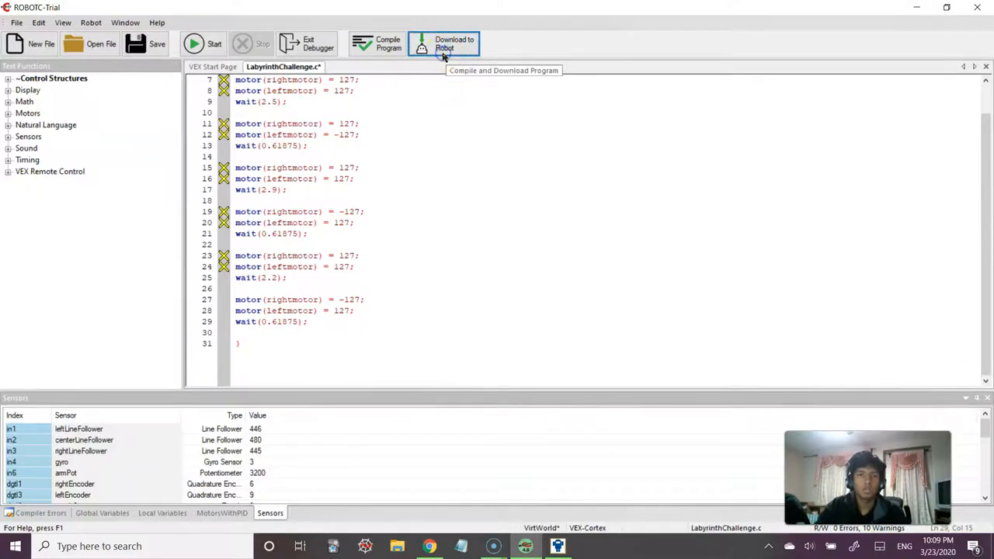
# Step: Download the program with the new -127/127 turn, reset the robot and return to the editor
pyautogui.click(445, 44)
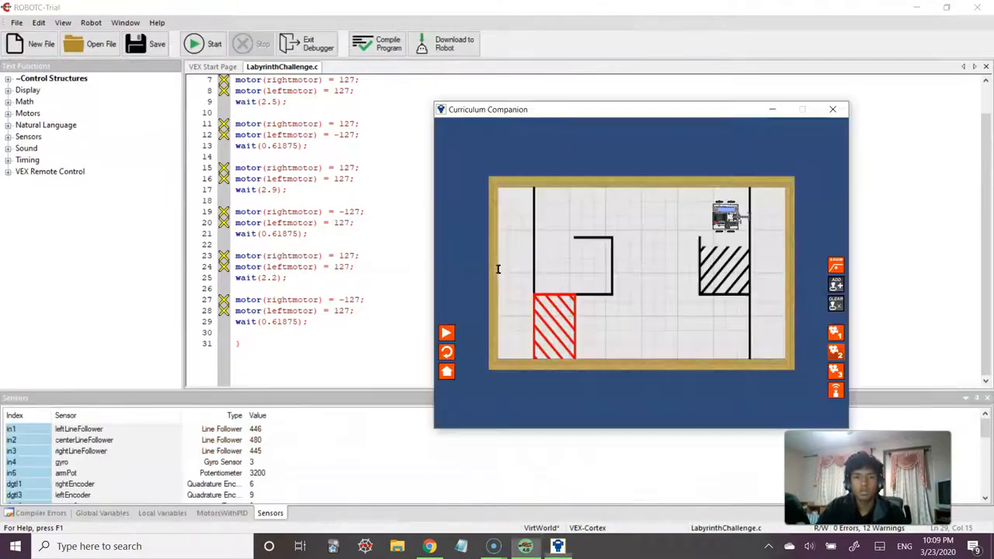
pyautogui.moveTo(448, 351)
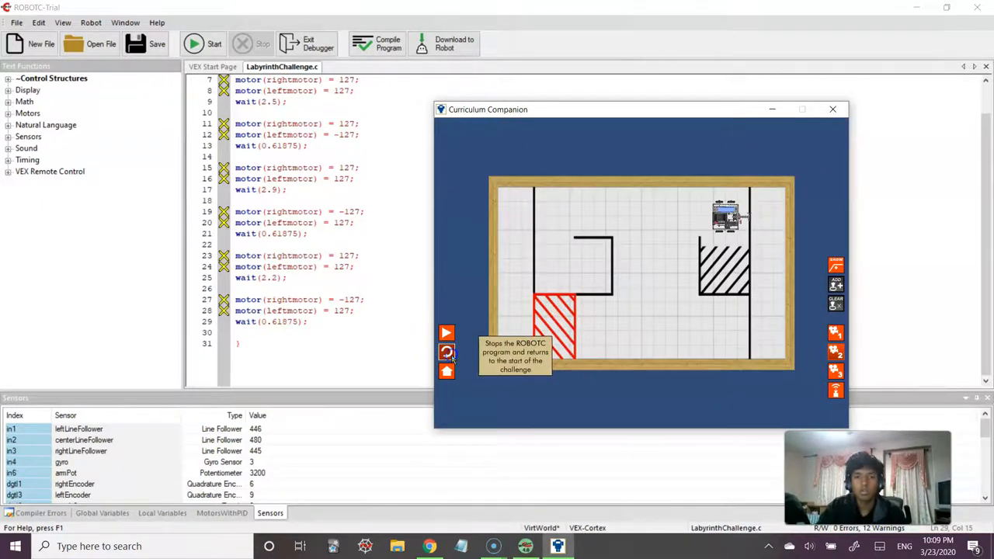
pyautogui.click(447, 332)
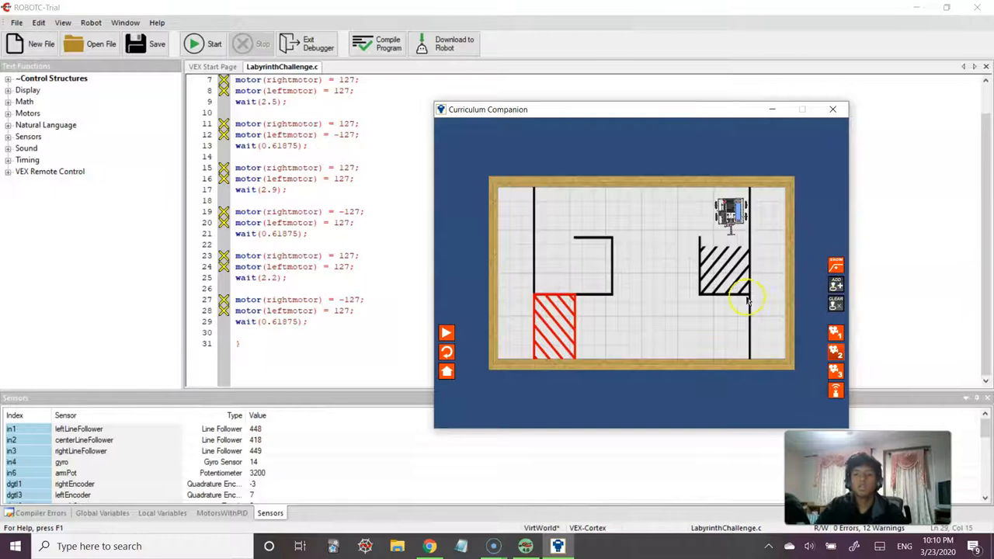
pyautogui.click(833, 109)
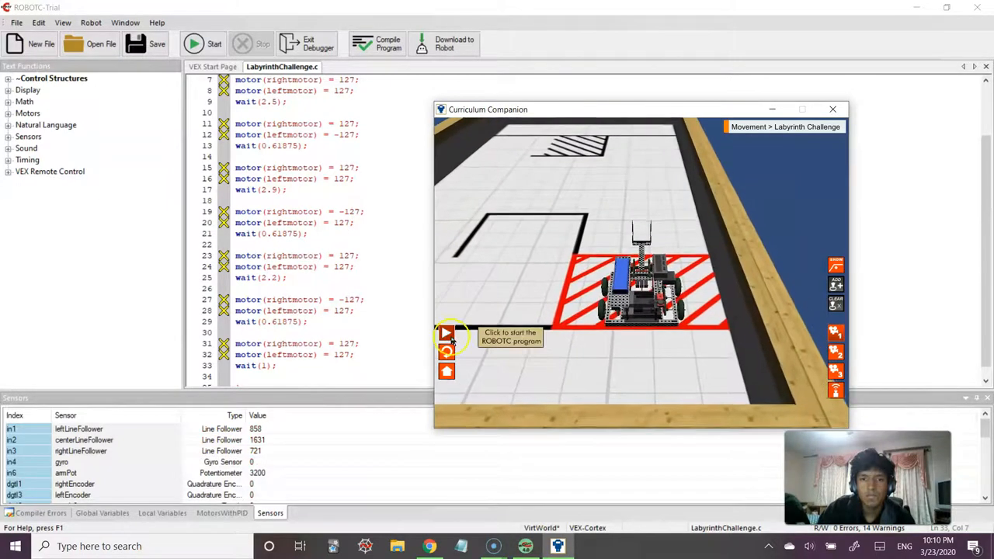
# Step: Run the program with the 2-second fourth drive; the attempt ends incomplete on a black line
pyautogui.click(448, 333)
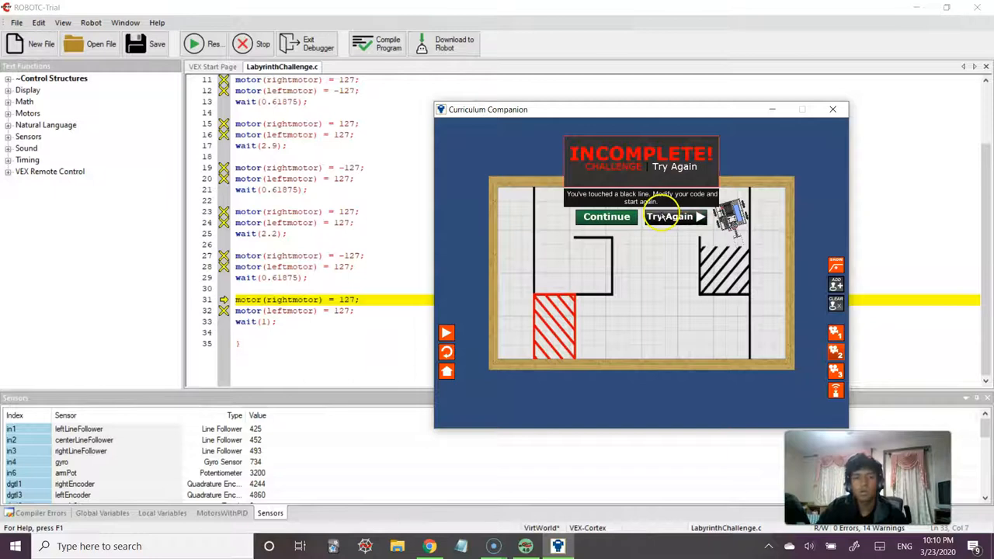
pyautogui.moveTo(661, 233)
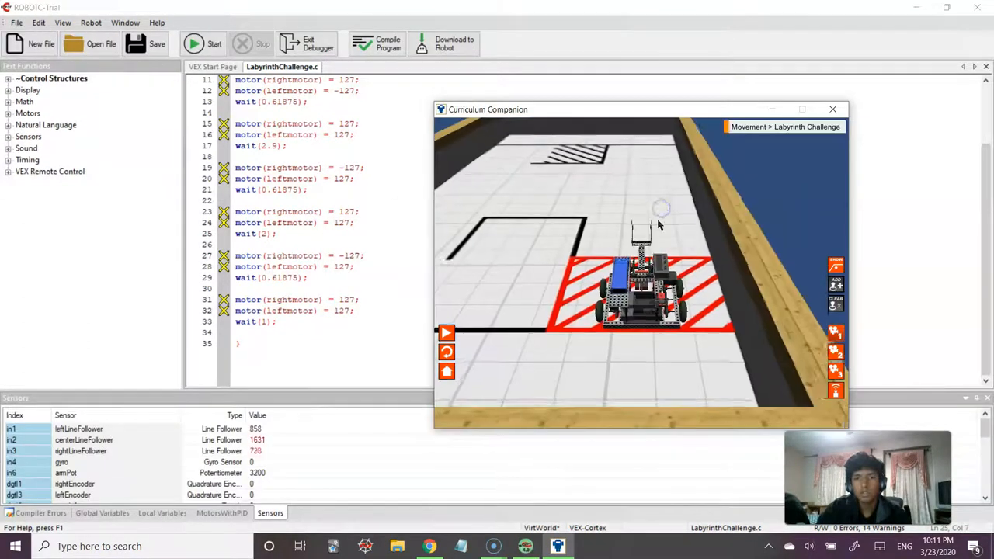
# Step: Change the third forward drive's wait(2.2) to wait(2) and rerun the attempt
pyautogui.click(193, 44)
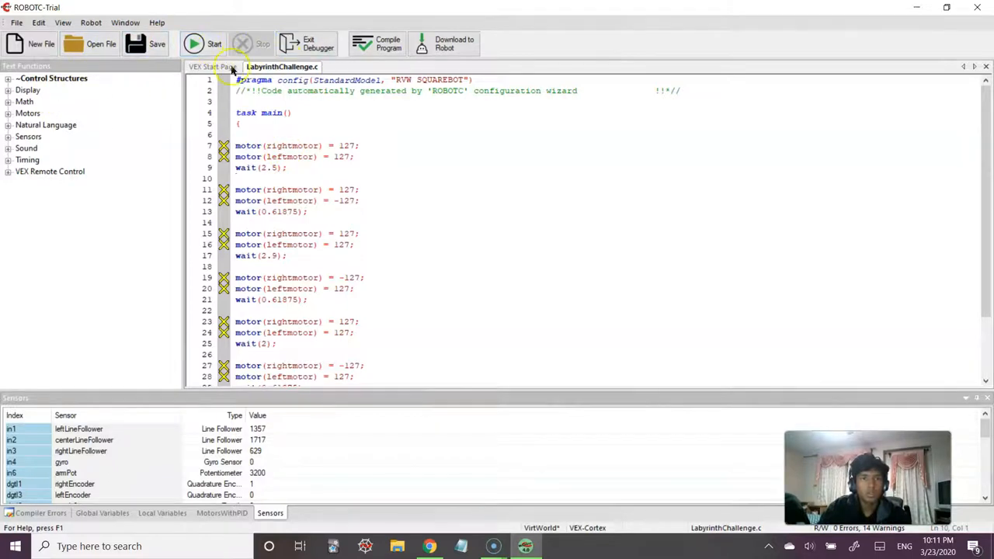
# Step: Review the Motors tab of Motors and Sensors Setup for the RVW SQUAREBOT port names
pyautogui.click(90, 22)
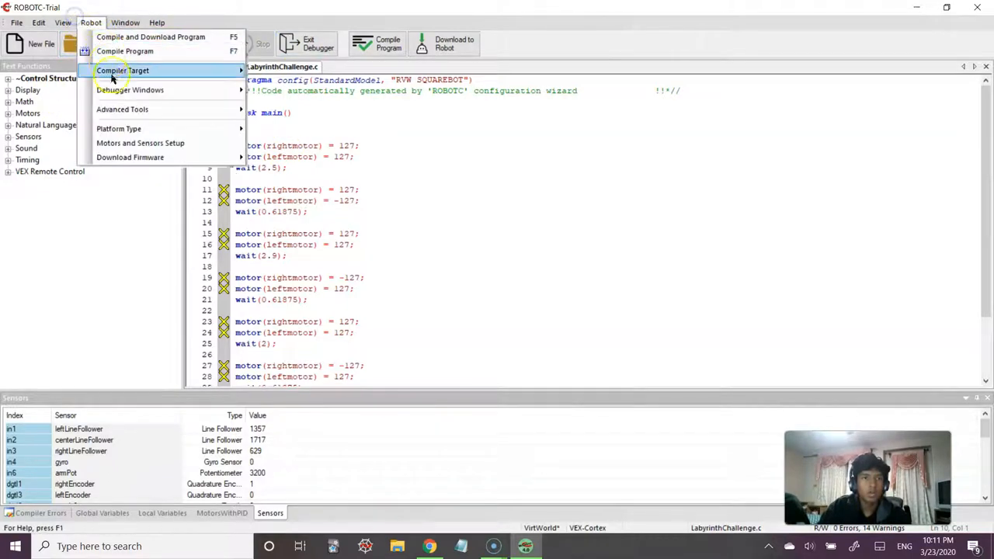
pyautogui.click(140, 143)
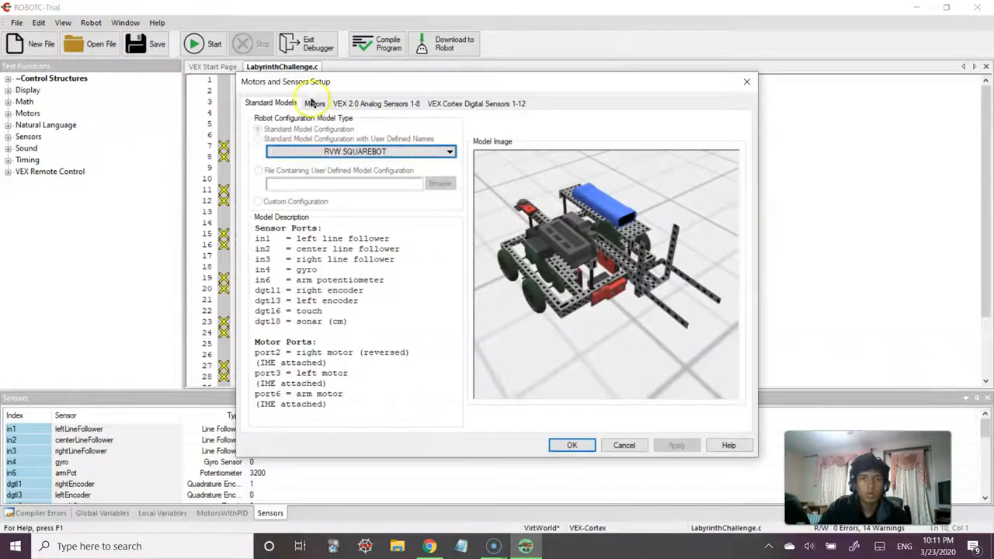
pyautogui.click(314, 103)
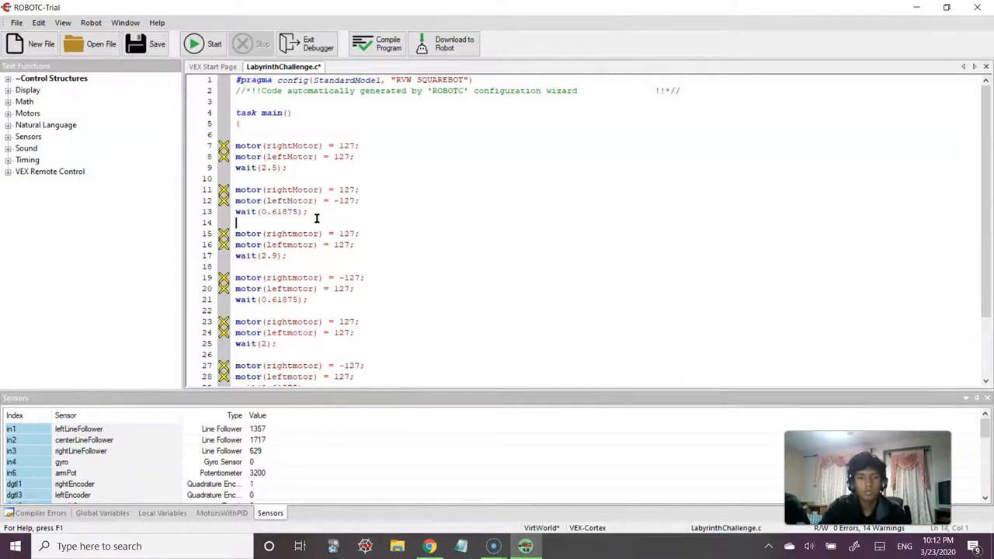
# Step: Rename every remaining motor reference to rightMotor and leftMotor and compile-download with no errors
pyautogui.click(292, 233)
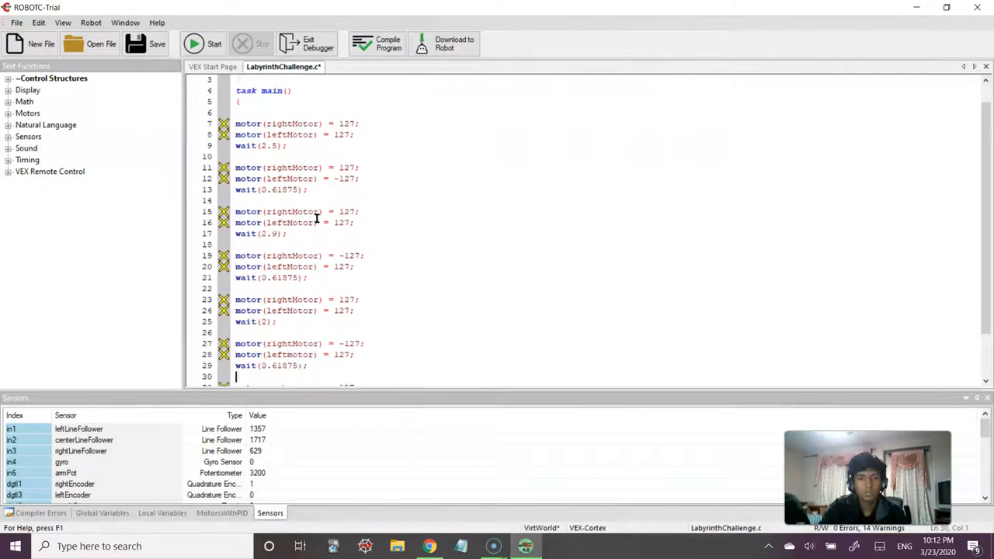
pyautogui.scroll(-3)
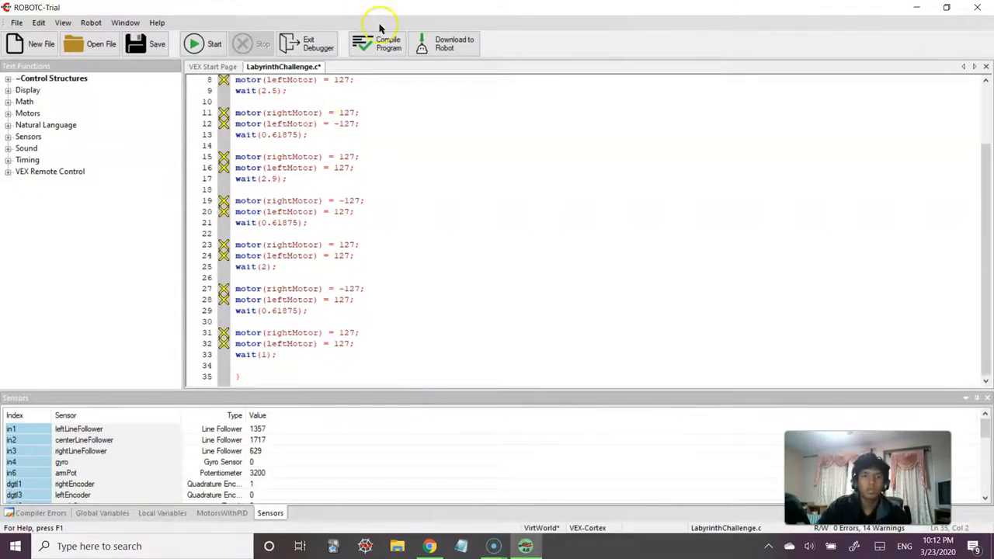
pyautogui.click(378, 44)
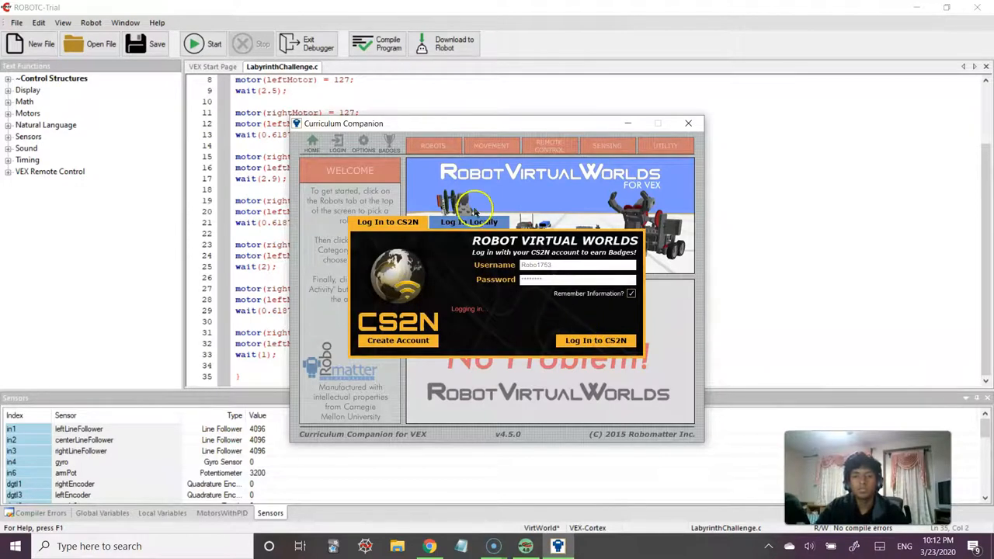
# Step: Sign in to CS2N and start the Labyrinth Challenge from the Movement activities
pyautogui.click(597, 340)
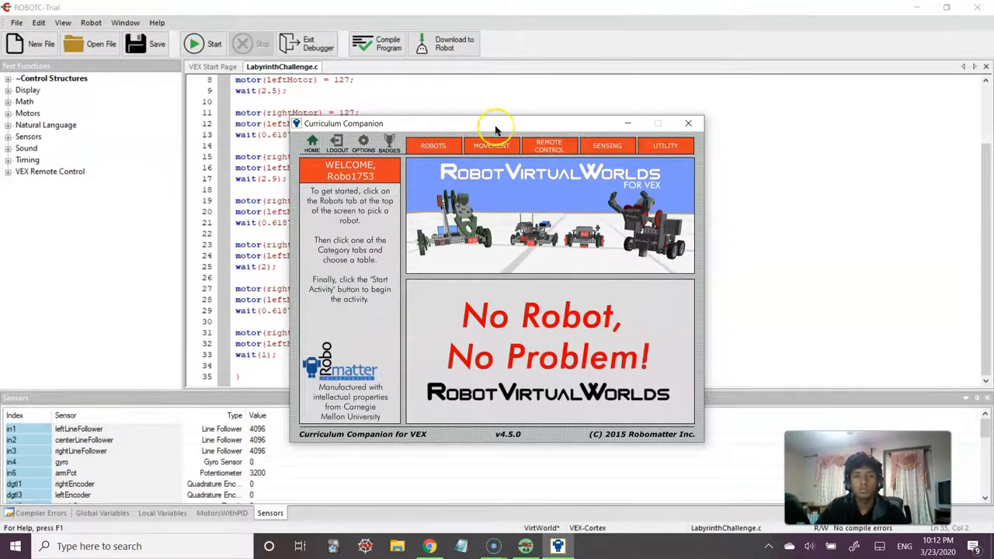
pyautogui.click(491, 146)
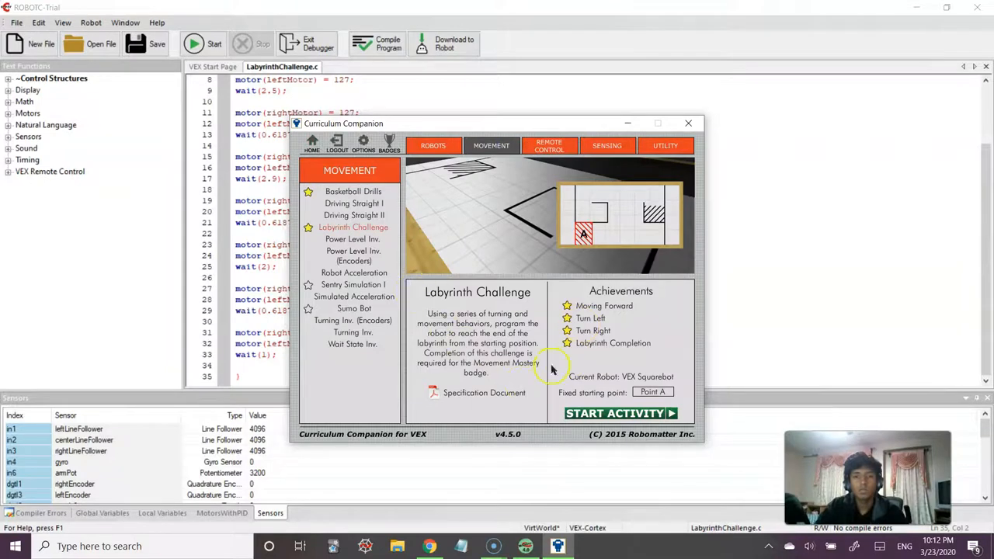
pyautogui.click(621, 413)
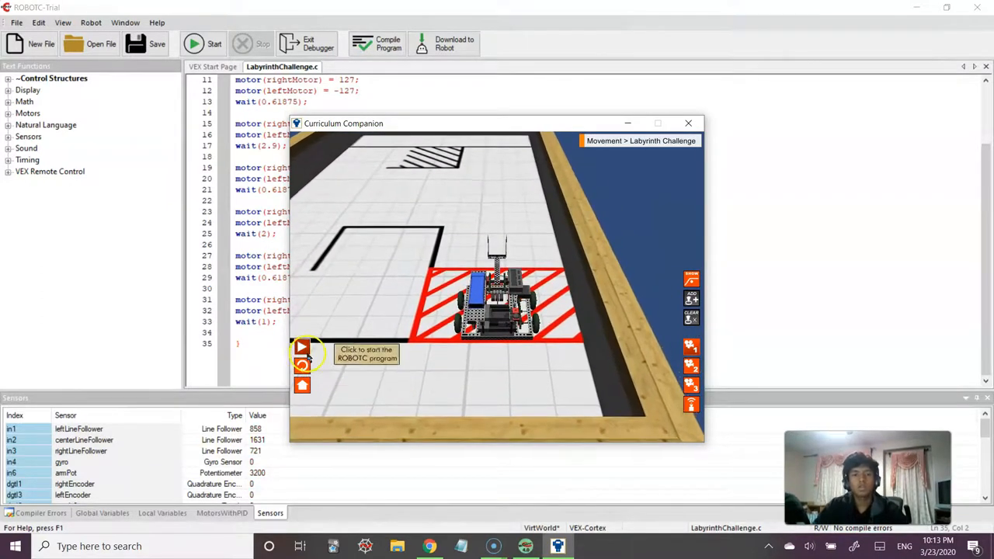
# Step: Run the capitalized-motor program through the labyrinth and return to the ROBOTC editor
pyautogui.click(301, 348)
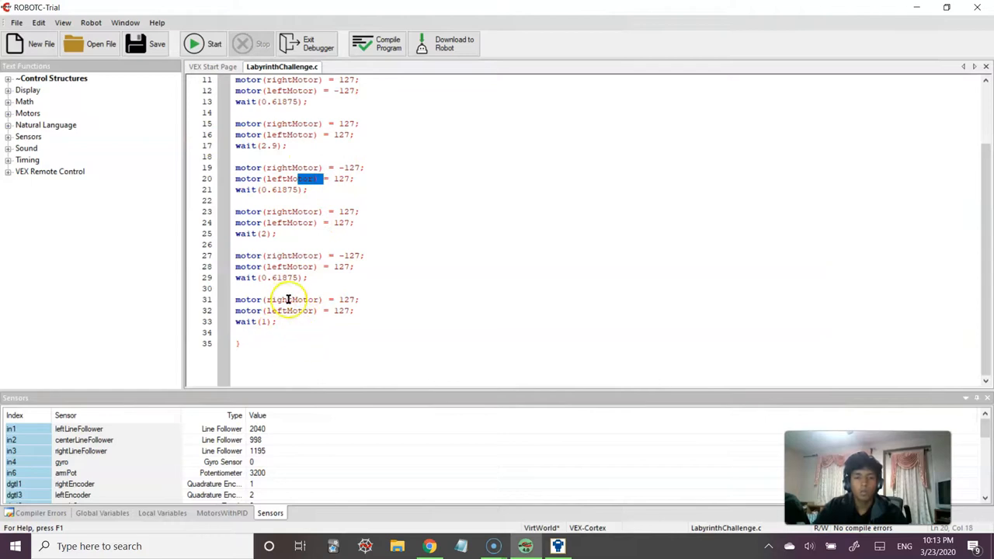
pyautogui.moveTo(494, 232)
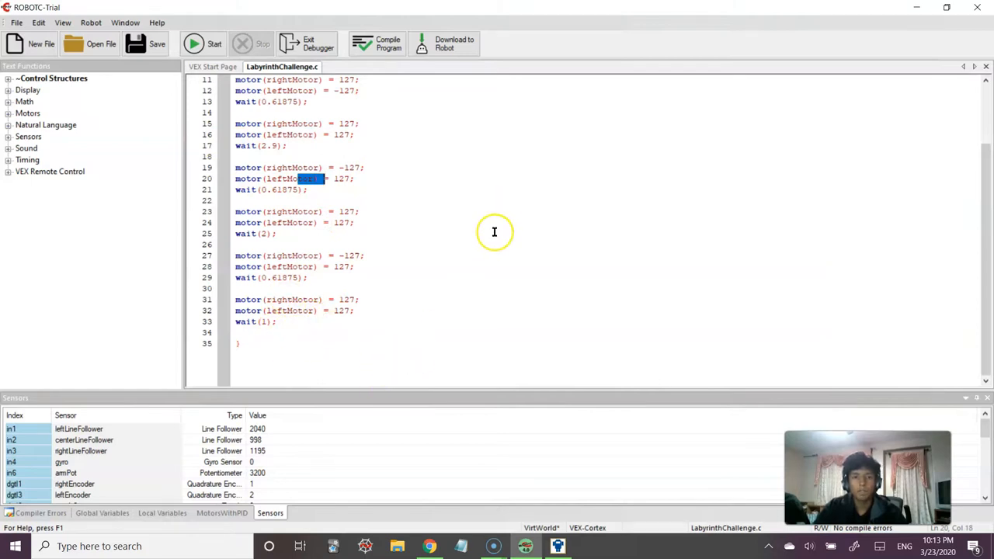